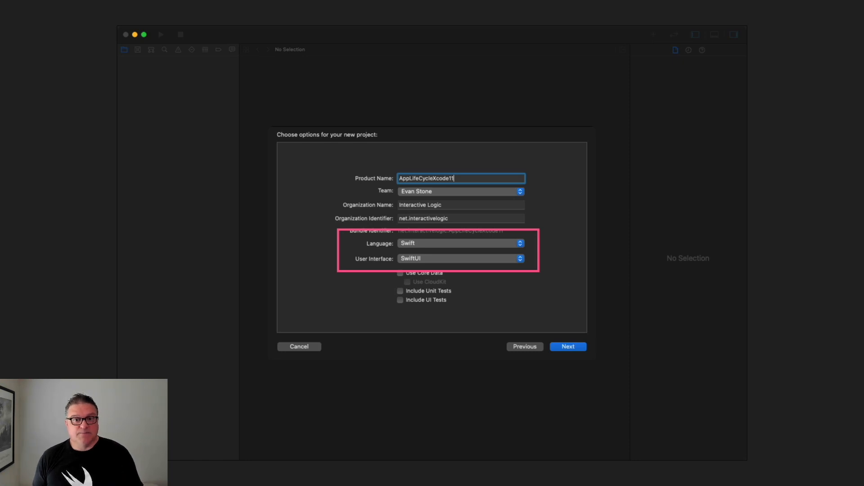
# Step: Confirm the options for the AppLifeCycleXcode11 SwiftUI project
pyautogui.click(568, 346)
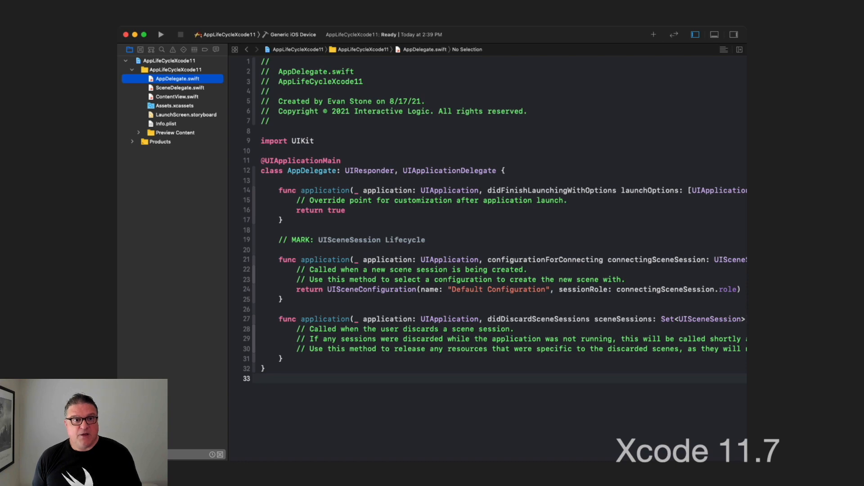
# Step: Review the SceneDelegate.swift file of AppLifeCycleXcode11
pyautogui.click(180, 87)
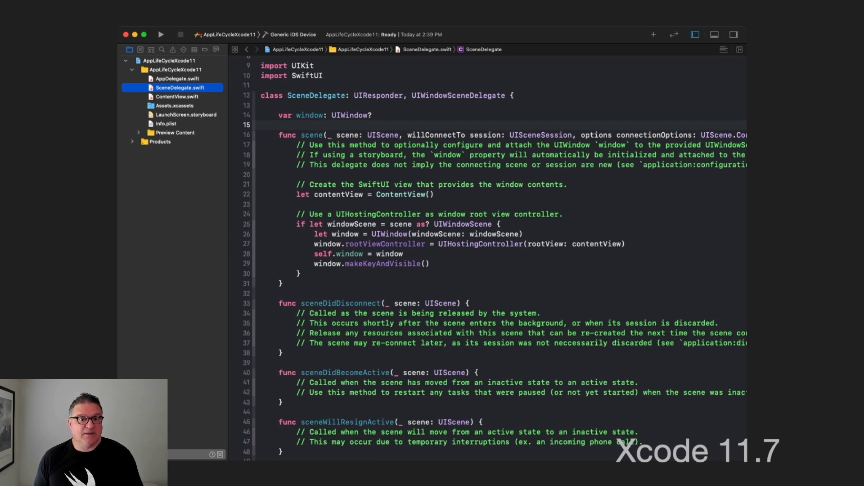
pyautogui.scroll(-3)
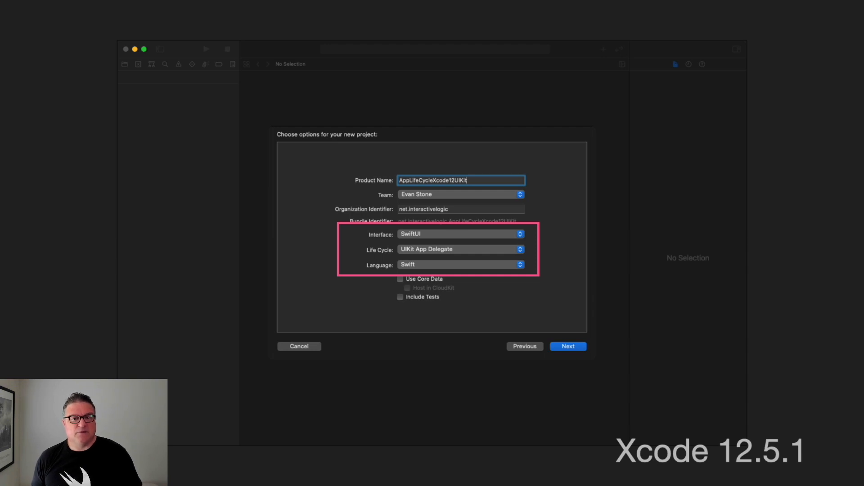
# Step: Create AppLifeCycleXcode12UIKit and review its SceneDelegate.swift file
pyautogui.click(568, 345)
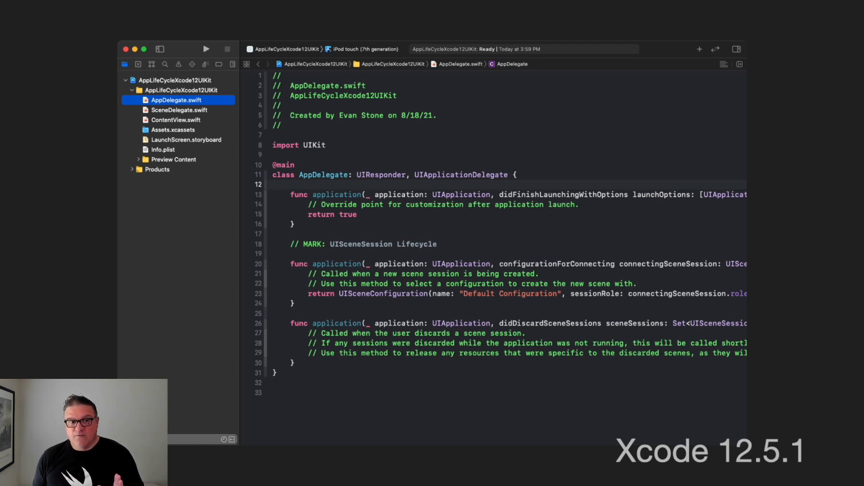
pyautogui.click(172, 109)
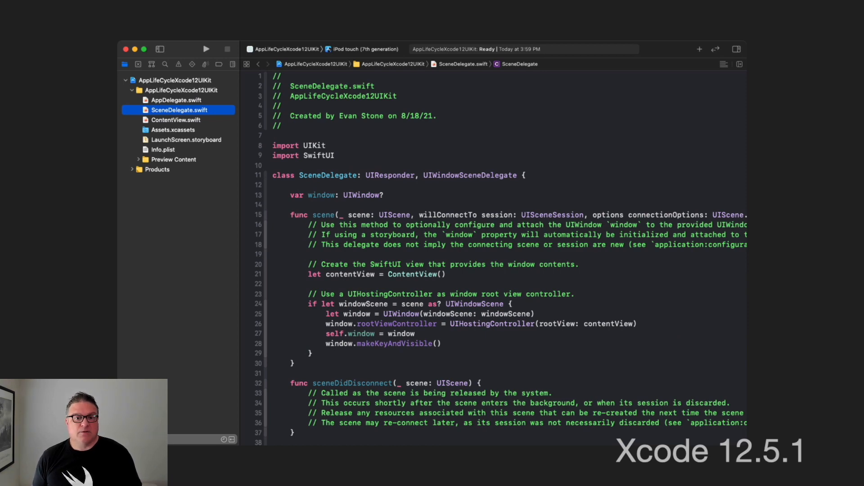
pyautogui.scroll(-3)
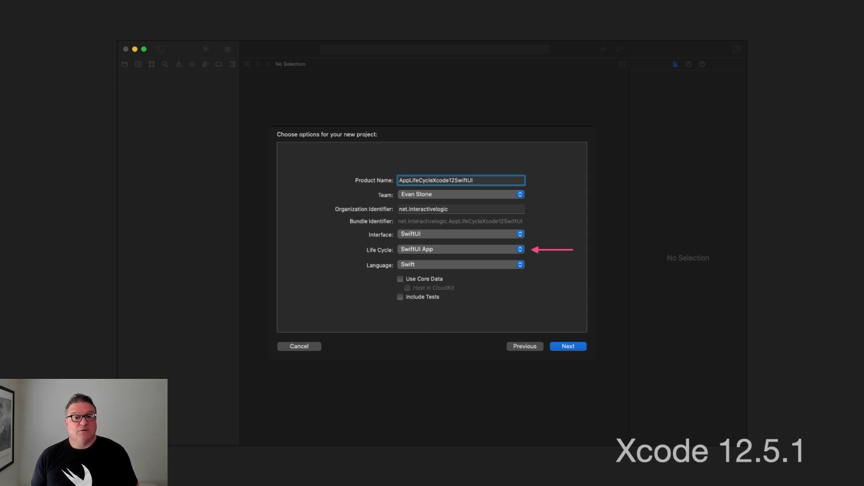
# Step: Create the AppLifeCycleXcode12SwiftUI project with the SwiftUI App life cycle
pyautogui.click(568, 346)
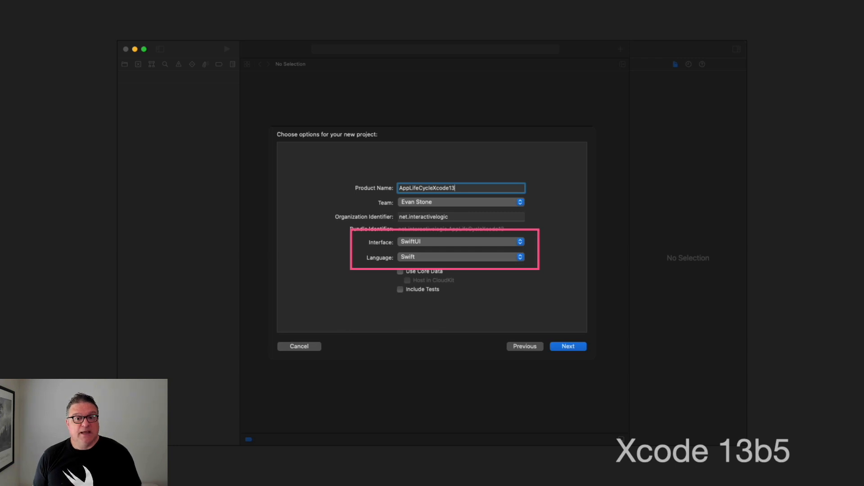
# Step: Create the AppLifeCycleXcode13 project from its options sheet
pyautogui.click(568, 346)
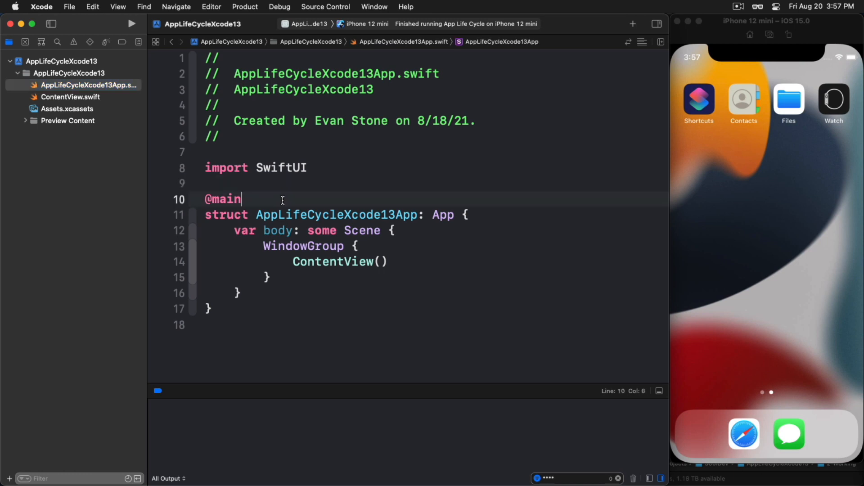
pyautogui.doubleClick(223, 199)
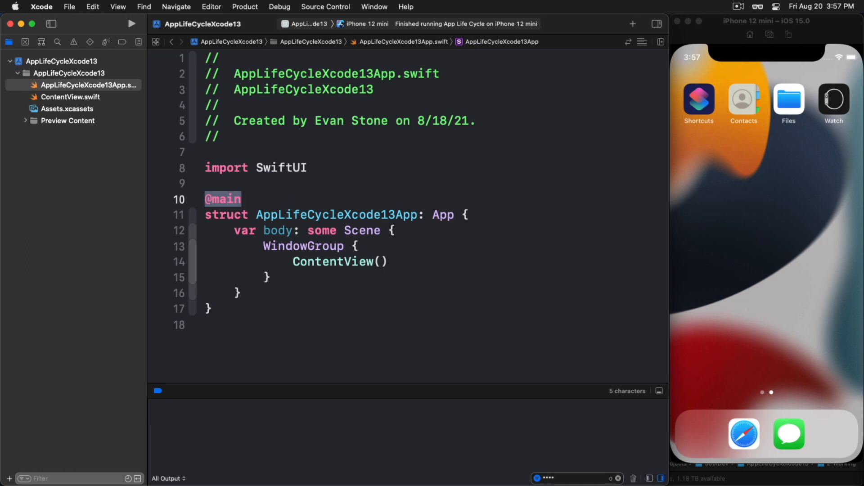
pyautogui.moveTo(519, 250)
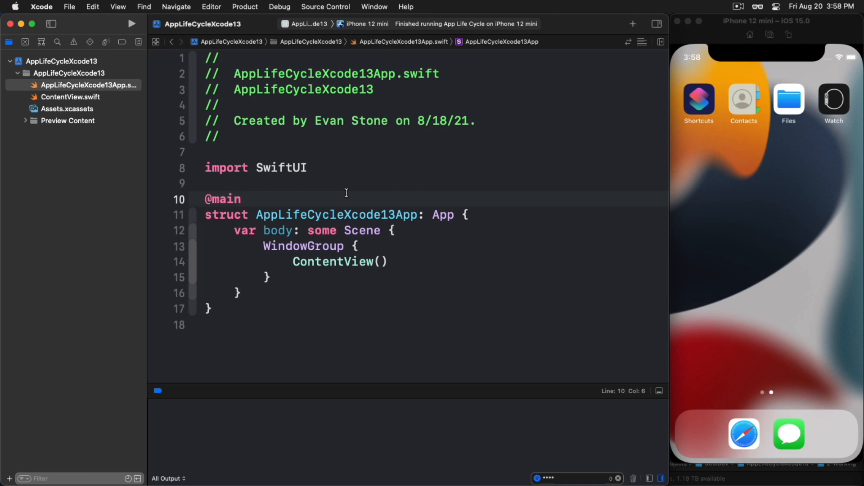
pyautogui.click(242, 199)
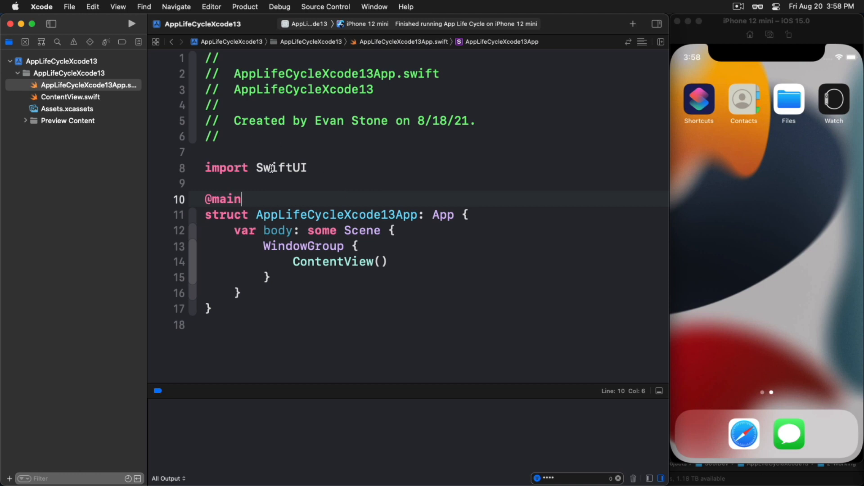
pyautogui.click(70, 97)
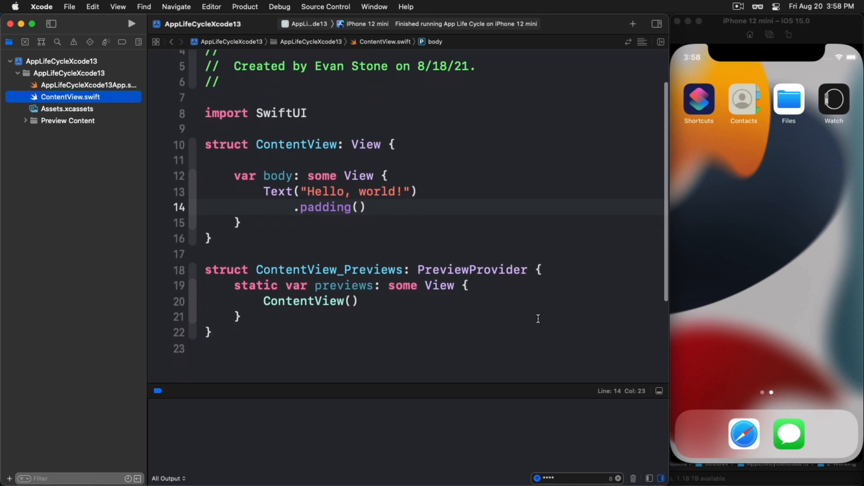
pyautogui.click(418, 161)
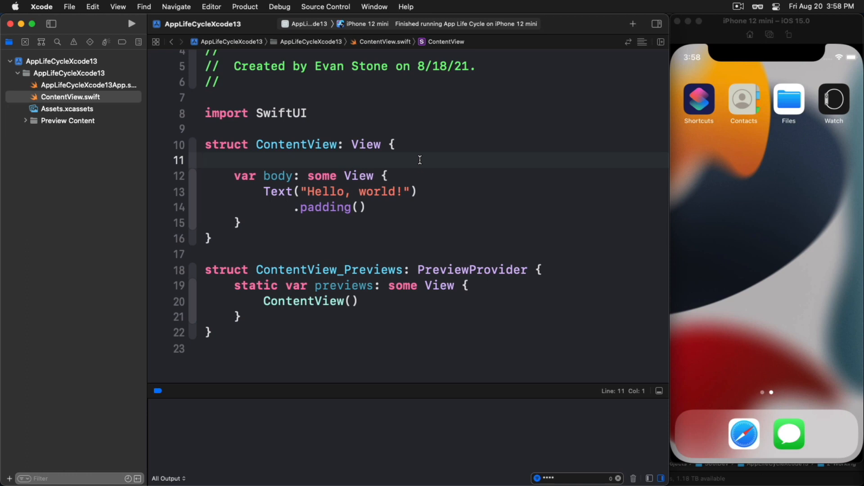
pyautogui.click(205, 161)
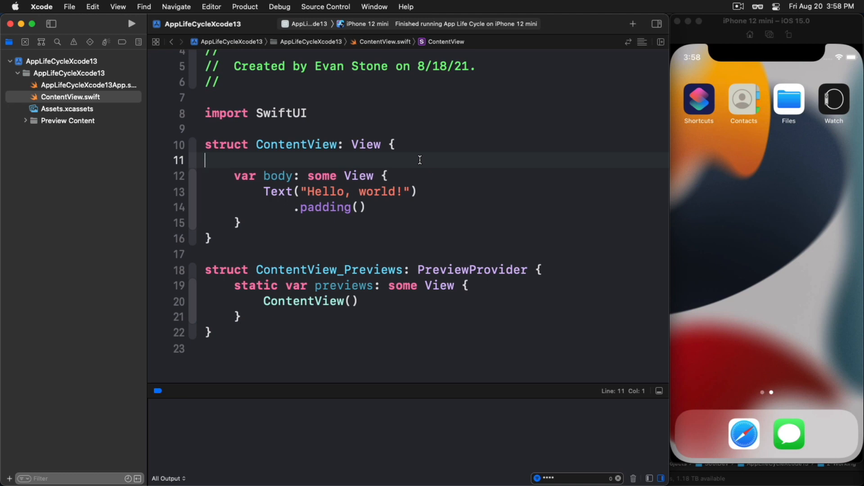
pyautogui.write('al')
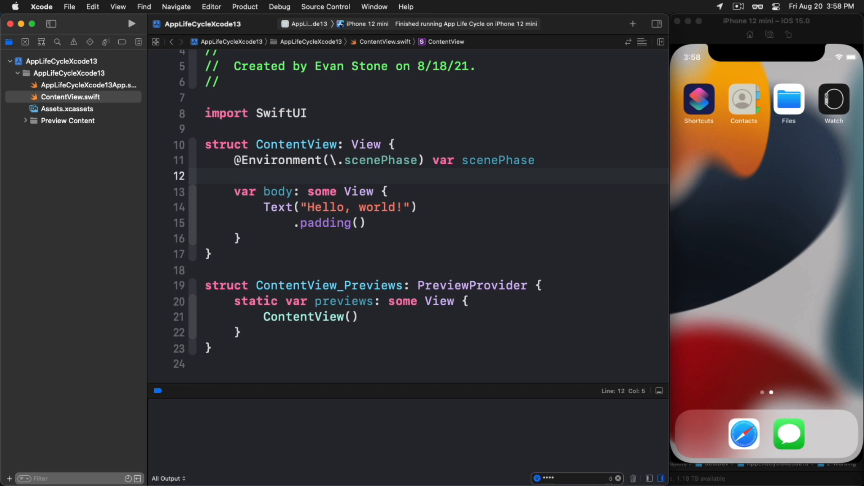
pyautogui.moveTo(438, 202)
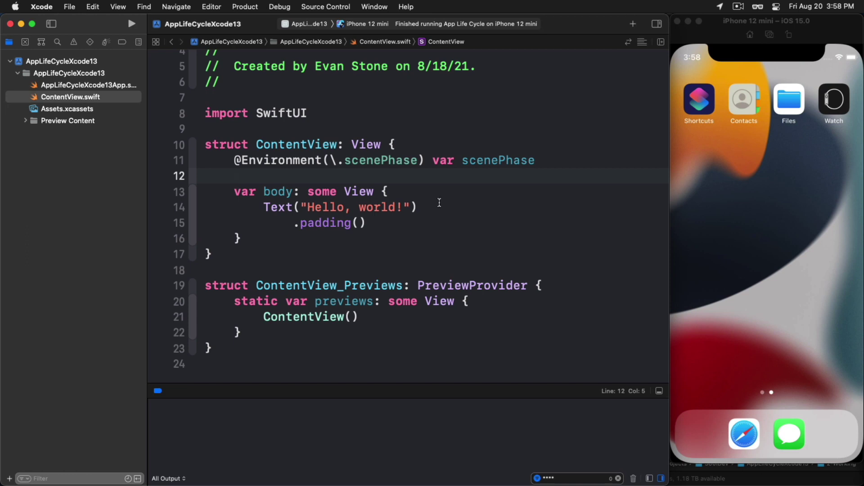
# Step: Add an .onChange(of: scenePhase) handler printing active, inactive and background
pyautogui.click(366, 222)
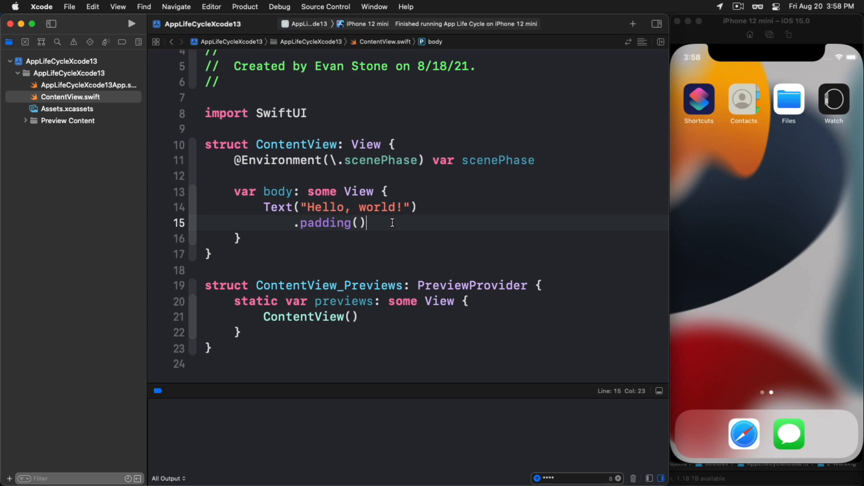
pyautogui.press('Return')
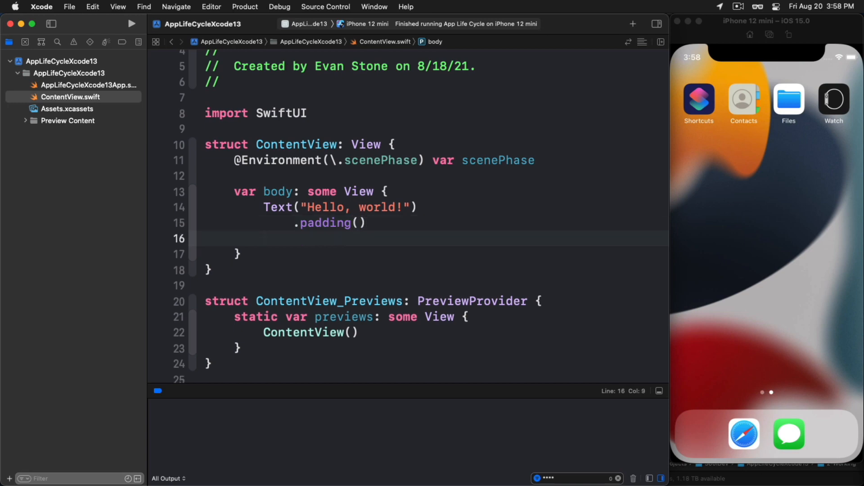
pyautogui.write('alc')
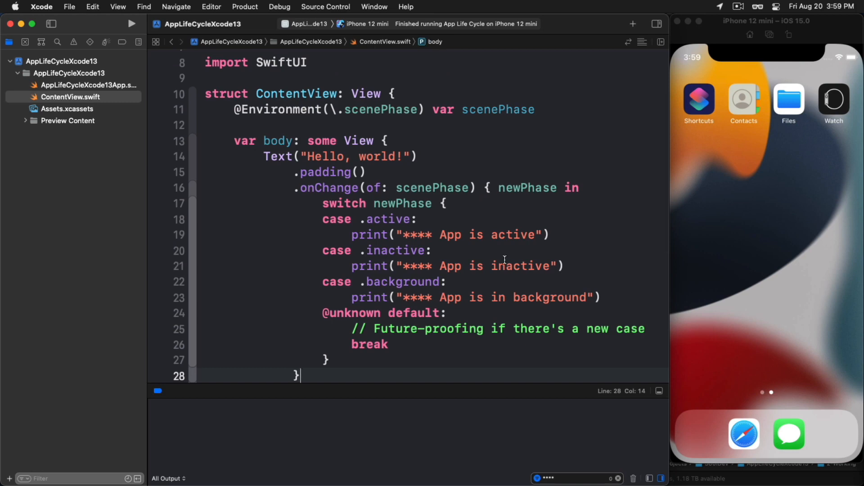
pyautogui.scroll(-3)
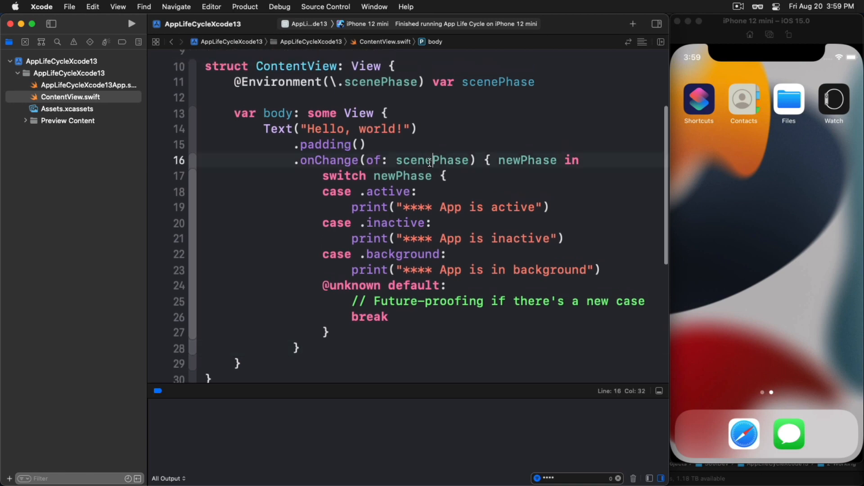
pyautogui.doubleClick(432, 161)
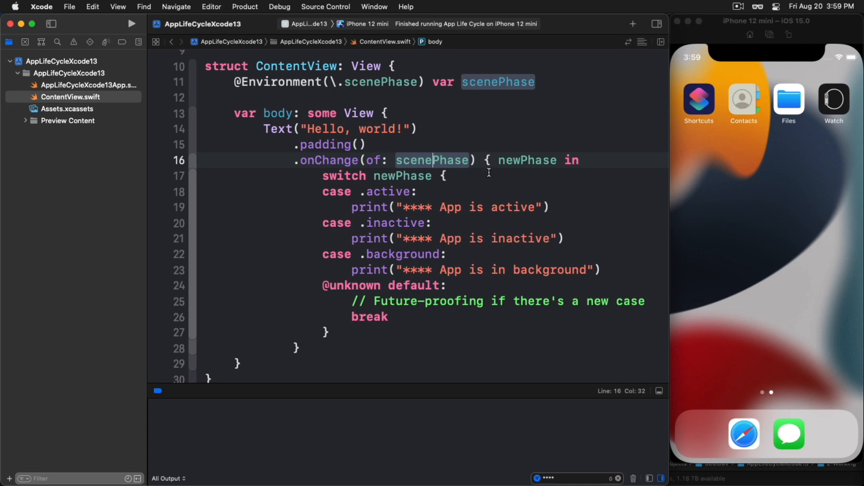
pyautogui.doubleClick(527, 160)
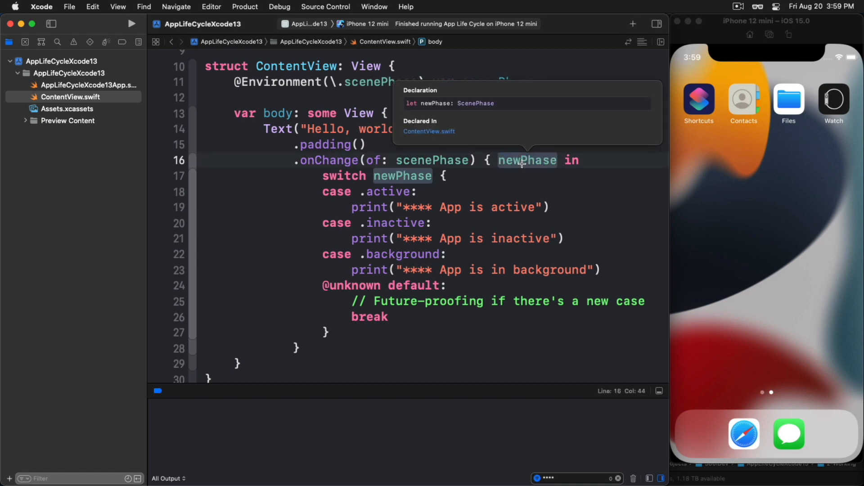
pyautogui.click(322, 180)
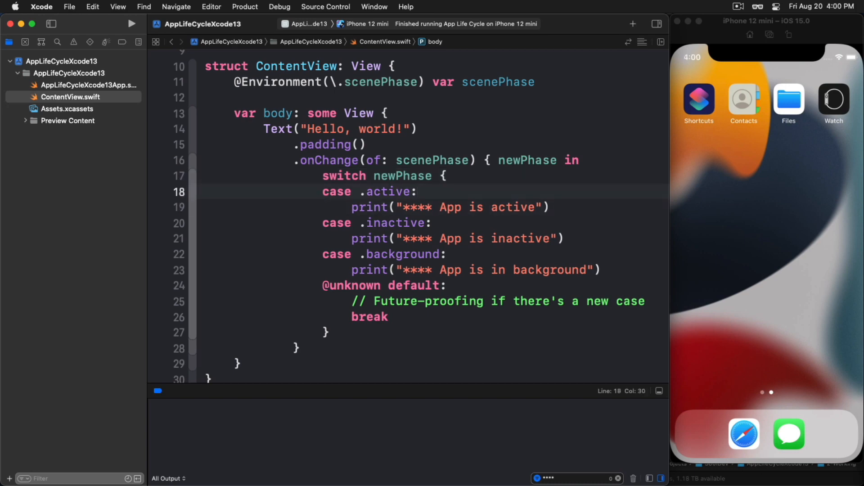
pyautogui.doubleClick(378, 223)
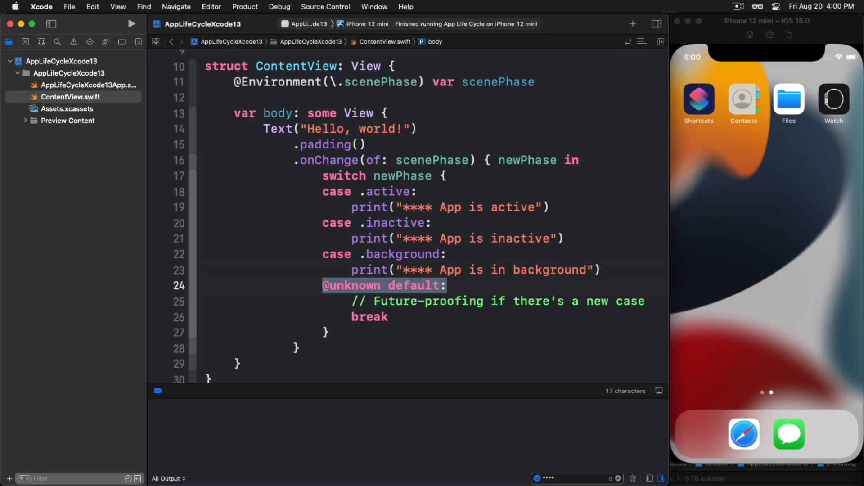
pyautogui.click(388, 317)
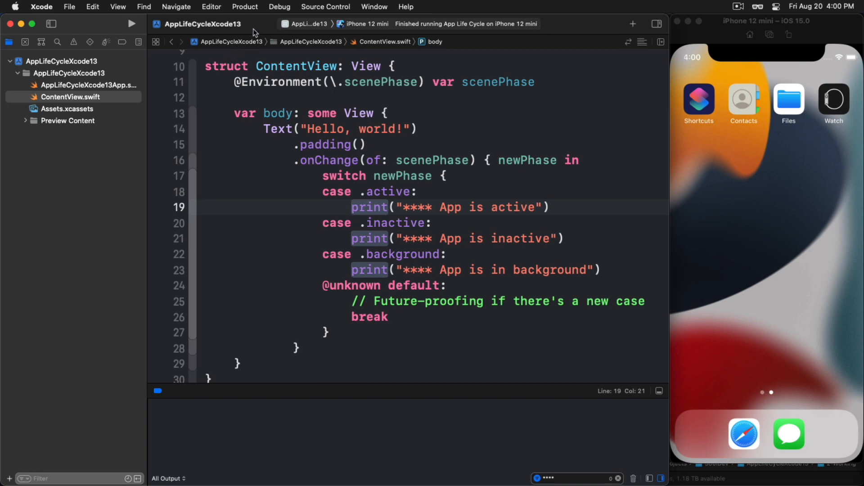
# Step: Run the app on the iPhone 12 mini simulator, then send it to the home screen
pyautogui.click(132, 23)
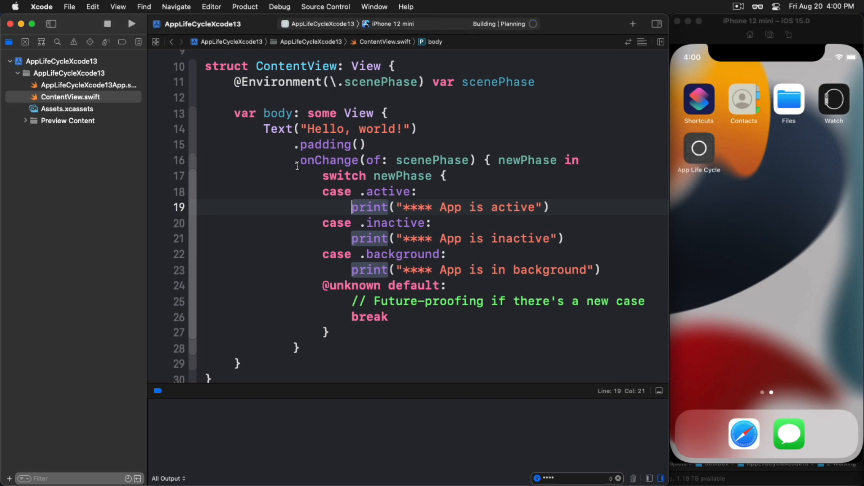
pyautogui.click(131, 23)
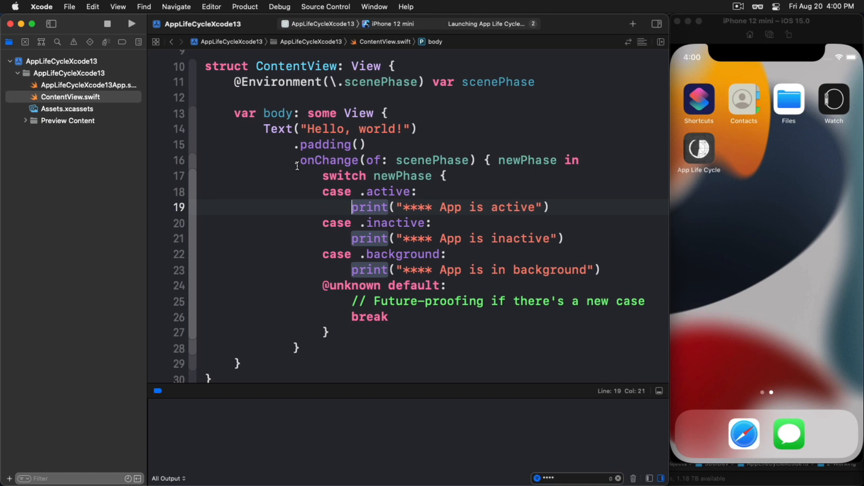
pyautogui.click(131, 23)
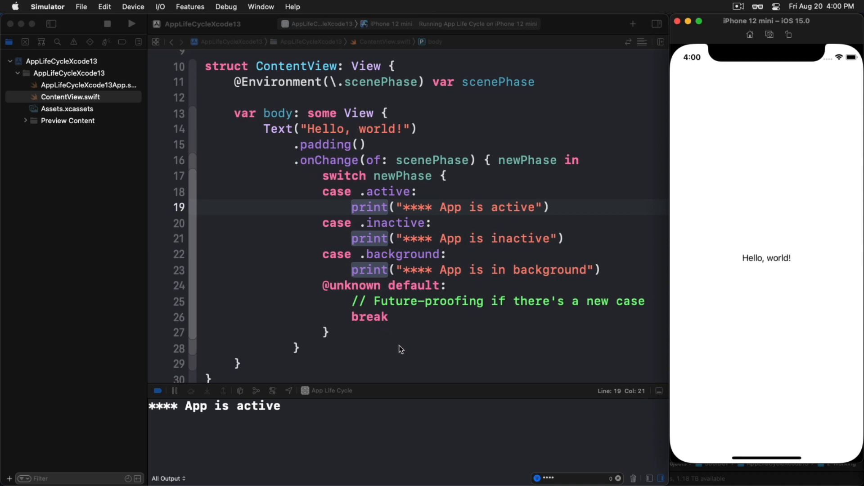
pyautogui.moveTo(430, 340)
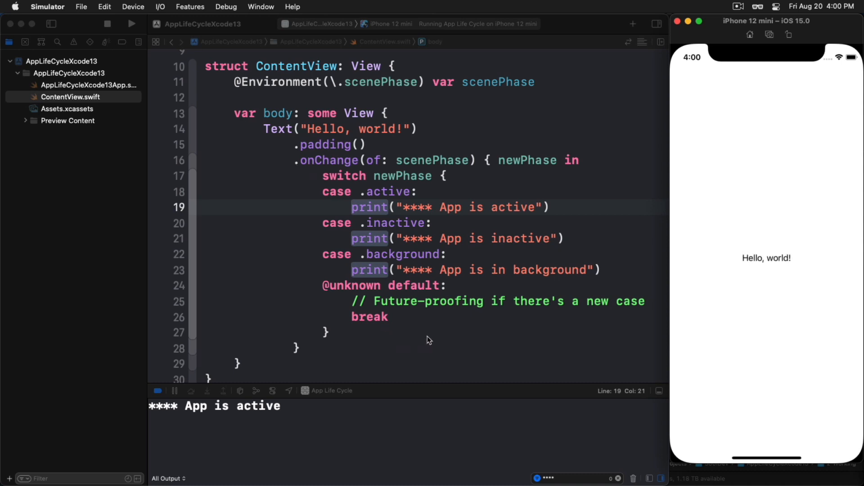
pyautogui.moveTo(464, 430)
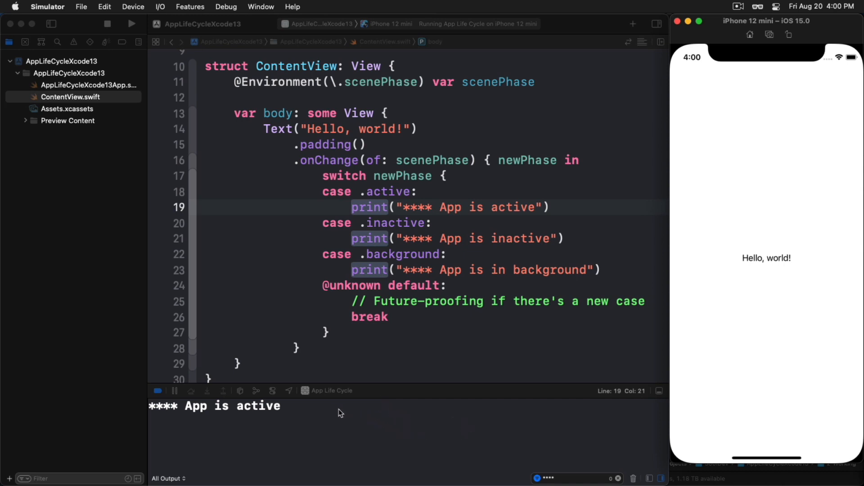
pyautogui.moveTo(452, 199)
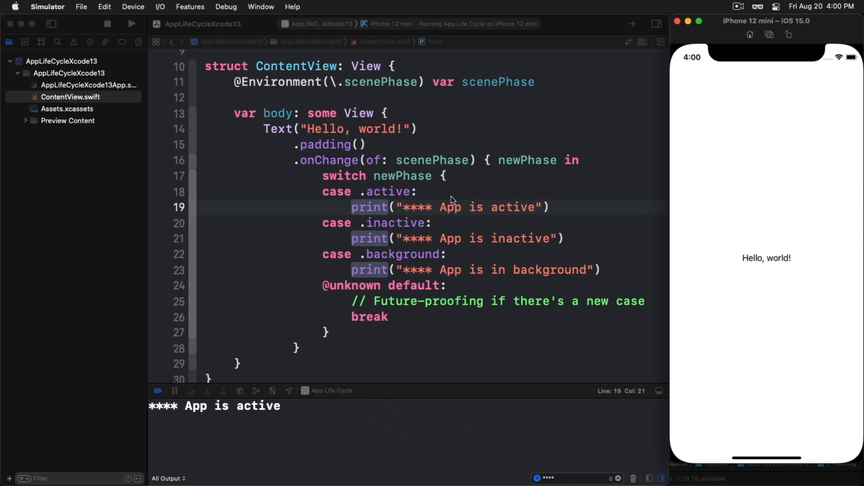
pyautogui.moveTo(765, 57)
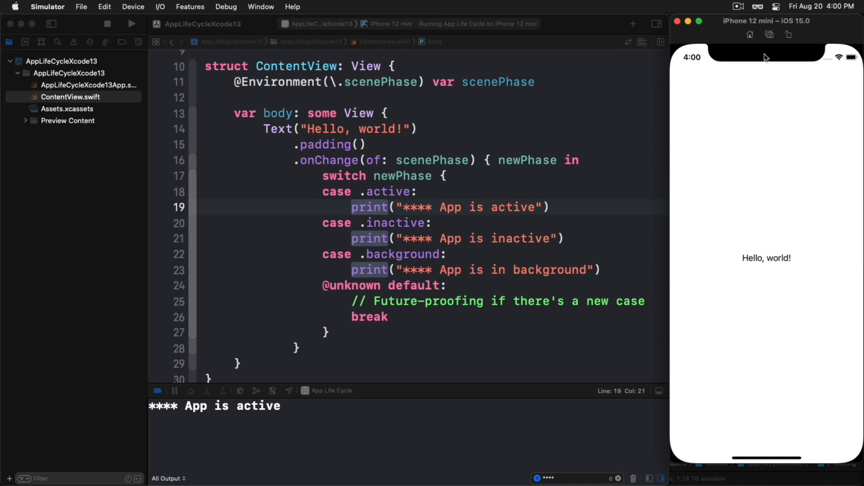
pyautogui.moveTo(737, 29)
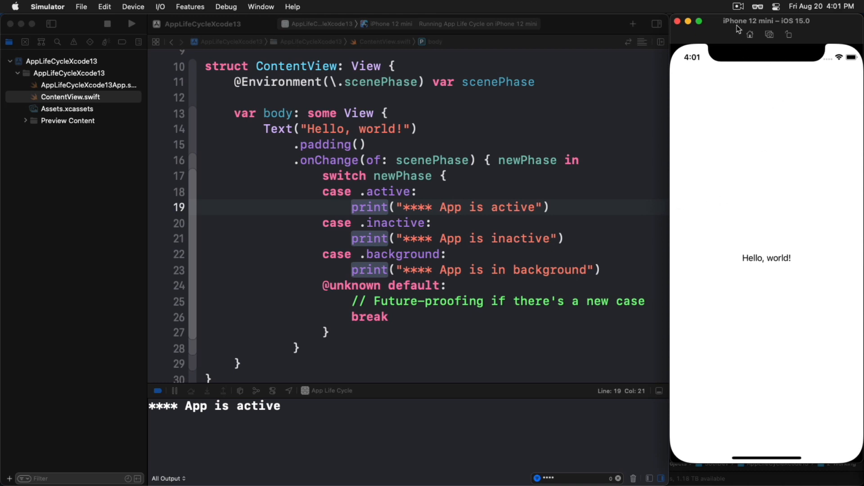
pyautogui.moveTo(750, 35)
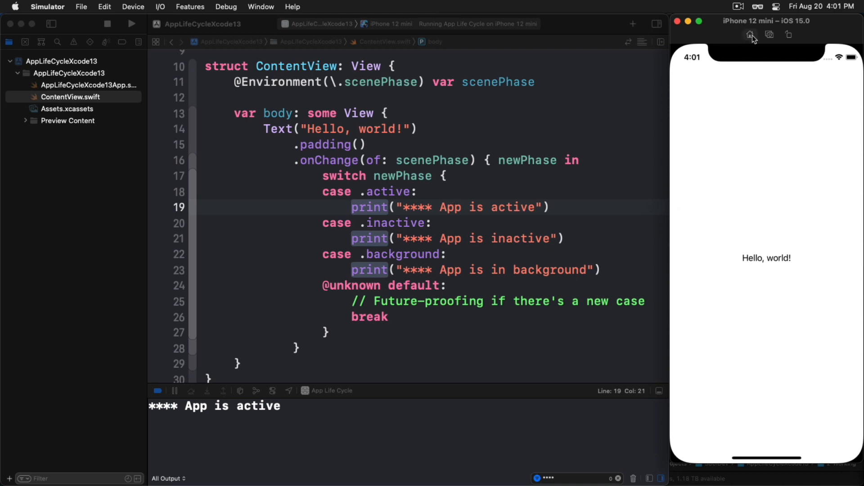
pyautogui.moveTo(750, 35)
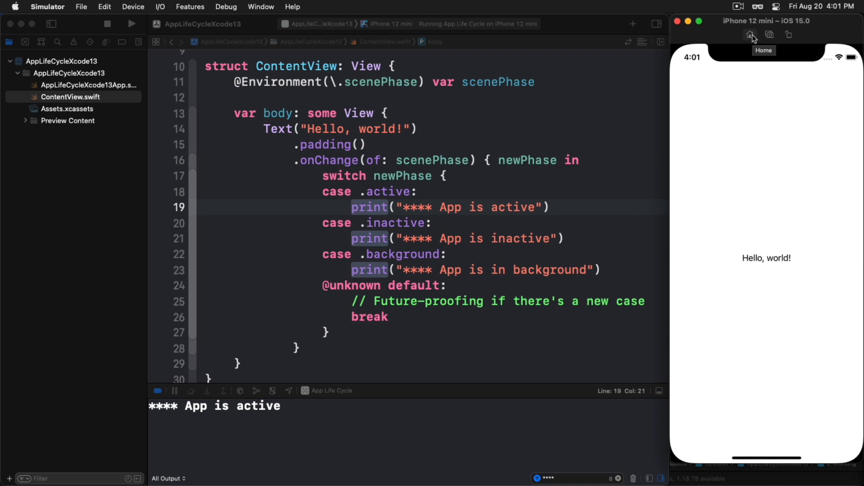
pyautogui.moveTo(750, 35)
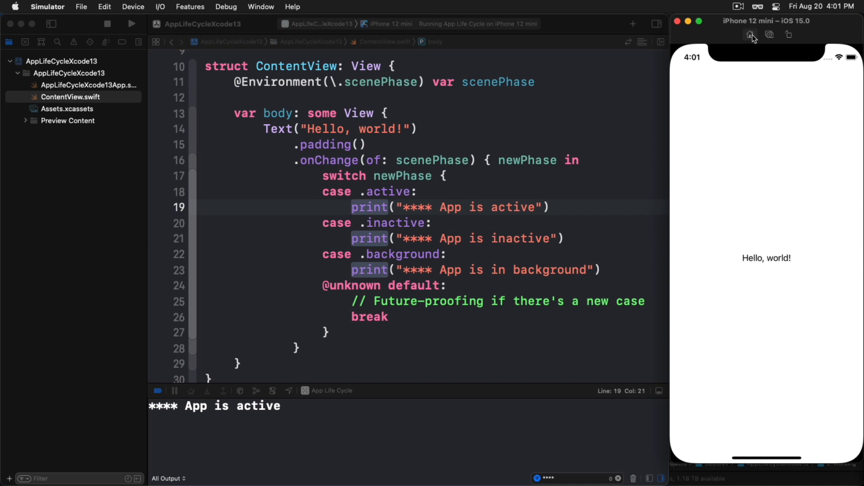
pyautogui.click(751, 34)
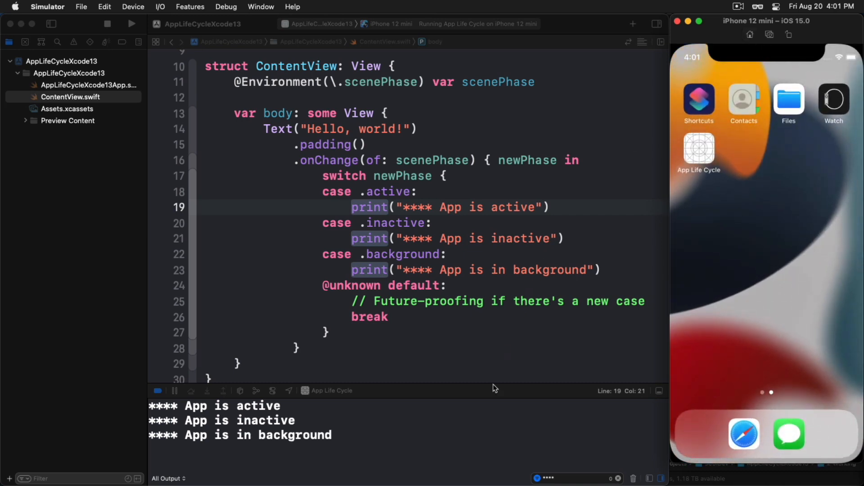
pyautogui.moveTo(445, 445)
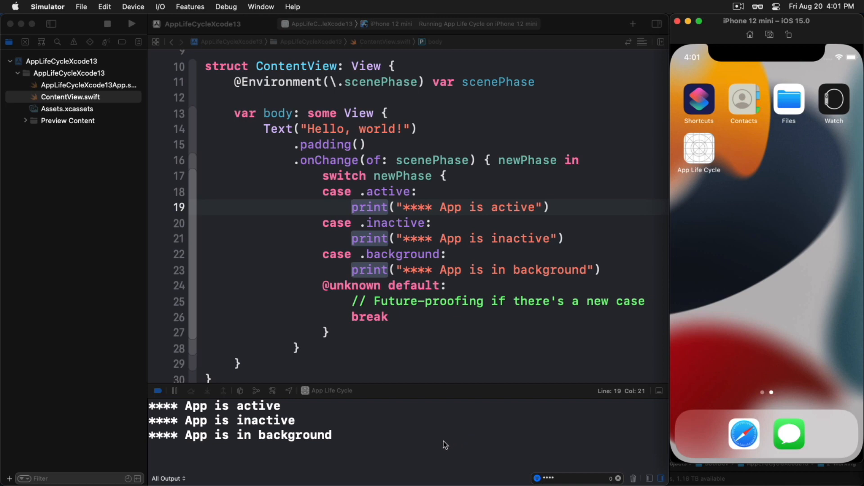
pyautogui.moveTo(677, 212)
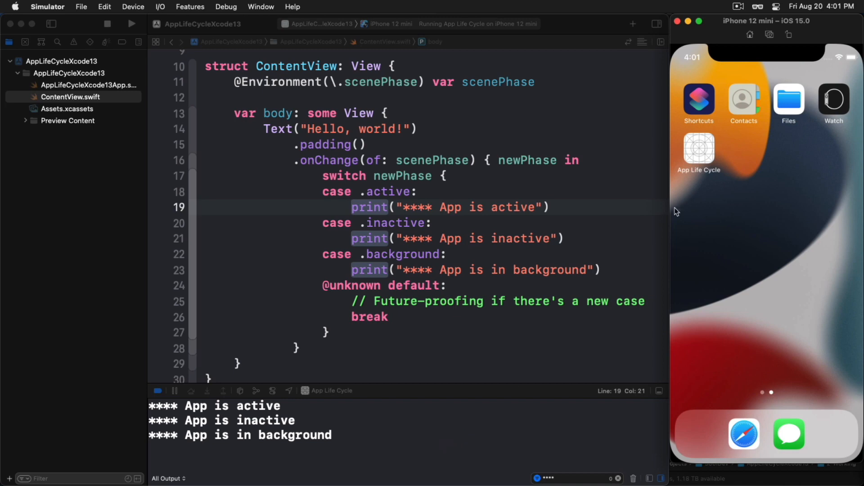
# Step: Reopen the App Life Cycle app from the Simulator home screen
pyautogui.click(698, 149)
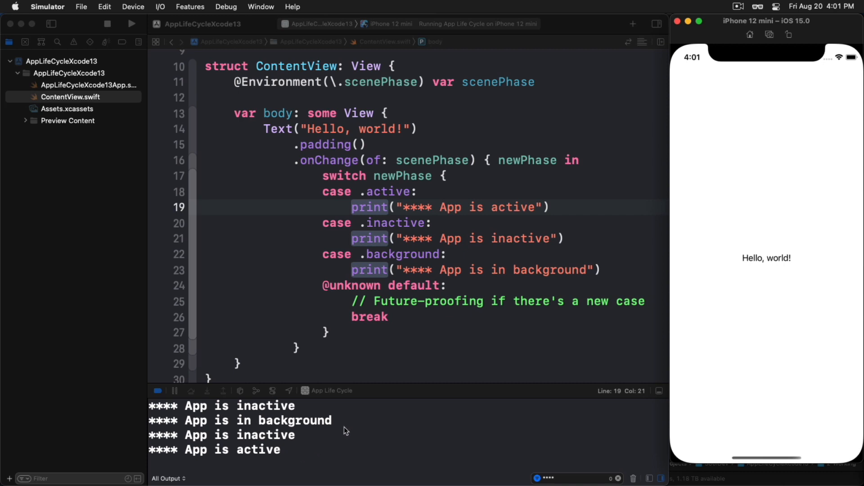
pyautogui.moveTo(762, 397)
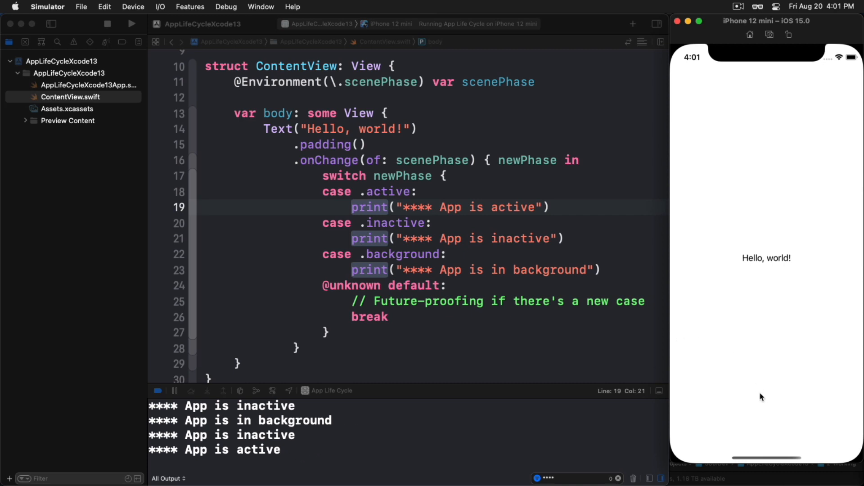
pyautogui.moveTo(758, 460)
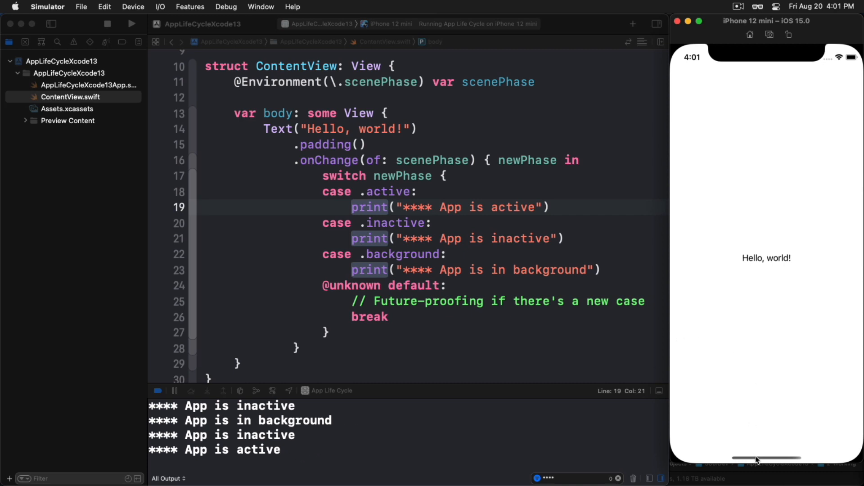
pyautogui.moveTo(767, 450)
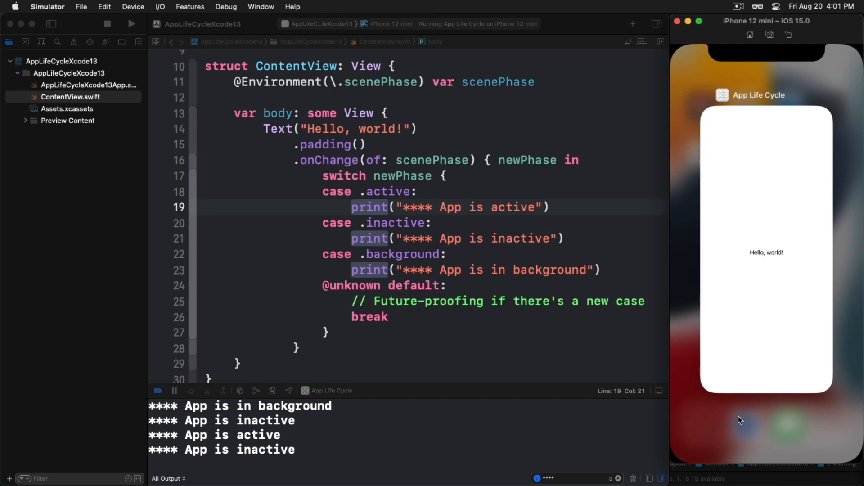
pyautogui.moveTo(767, 328)
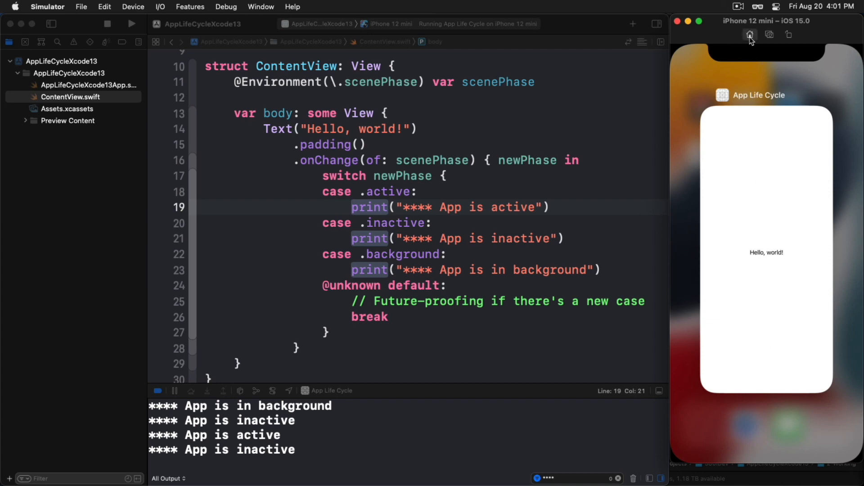
# Step: Bring the app forward via the app switcher, then return to the home screen
pyautogui.click(750, 34)
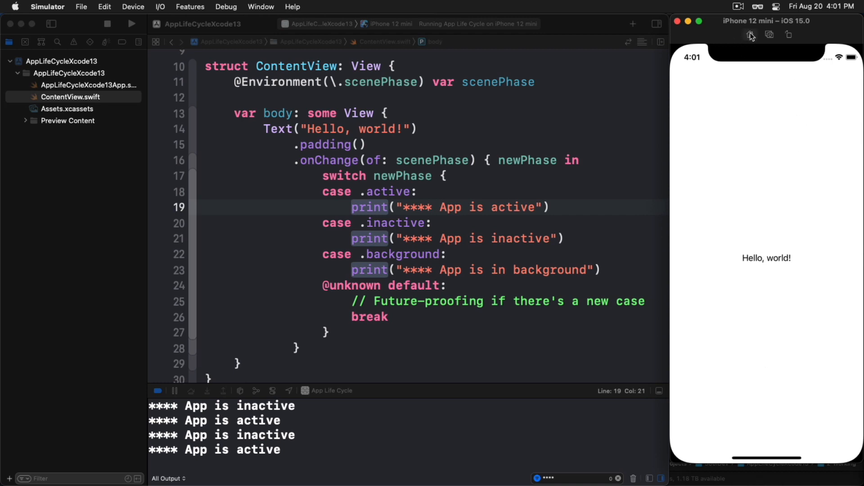
pyautogui.click(750, 35)
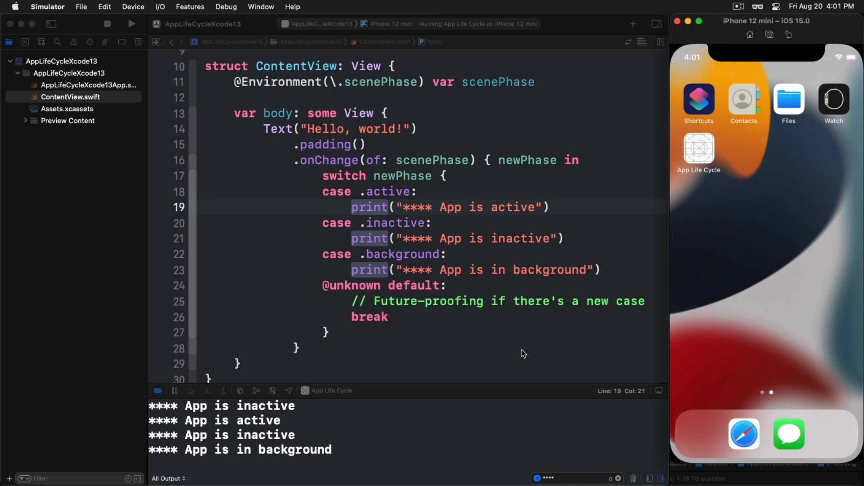
pyautogui.moveTo(278, 153)
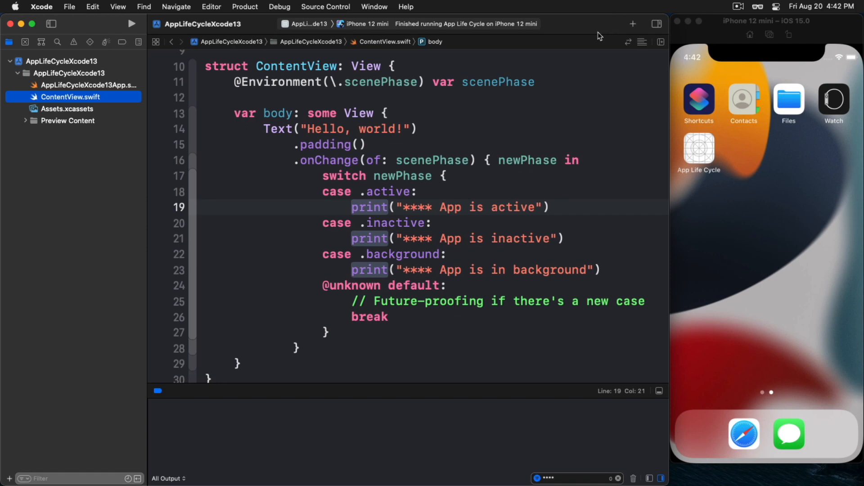
pyautogui.moveTo(126, 46)
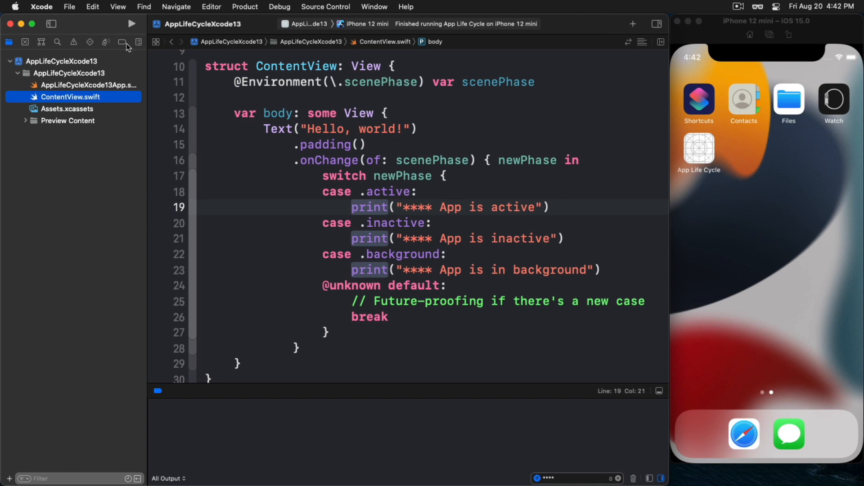
# Step: Return to the AppLifeCycleXcode13App.swift file after stopping the run
pyautogui.click(88, 85)
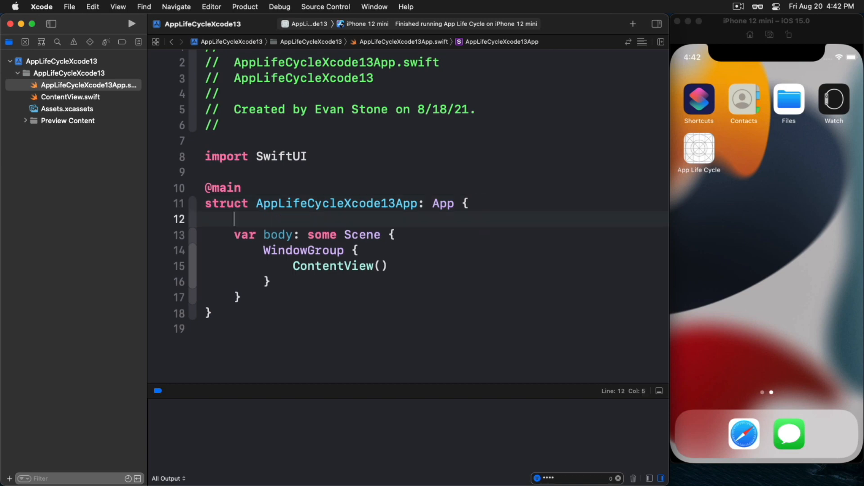
# Step: Try an init snippet in the App struct, discard it, and position the cursor inside the struct
pyautogui.write('init(parameters) {')
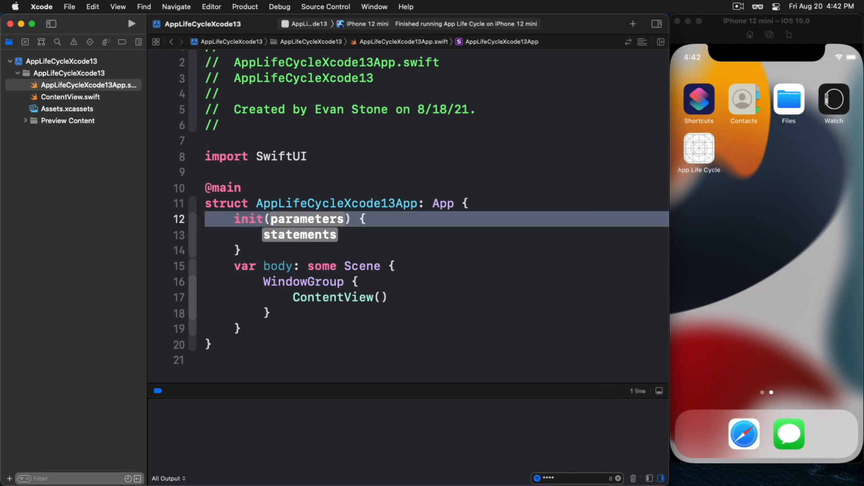
pyautogui.press('Delete')
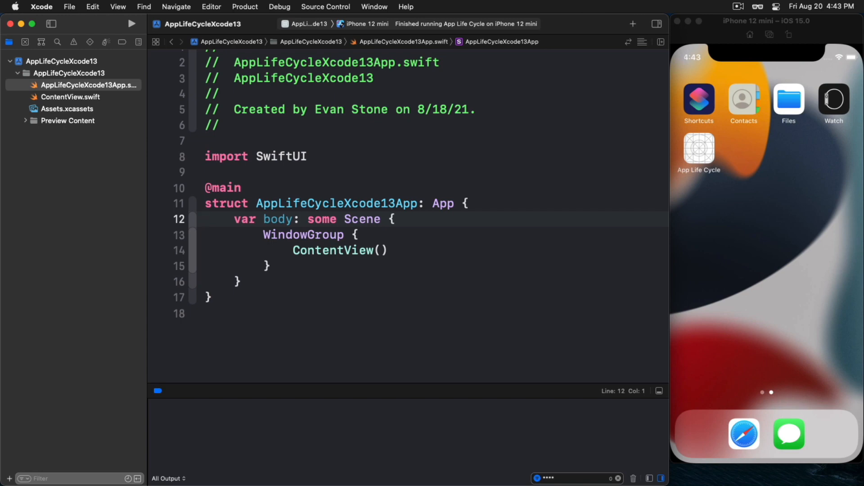
pyautogui.click(207, 219)
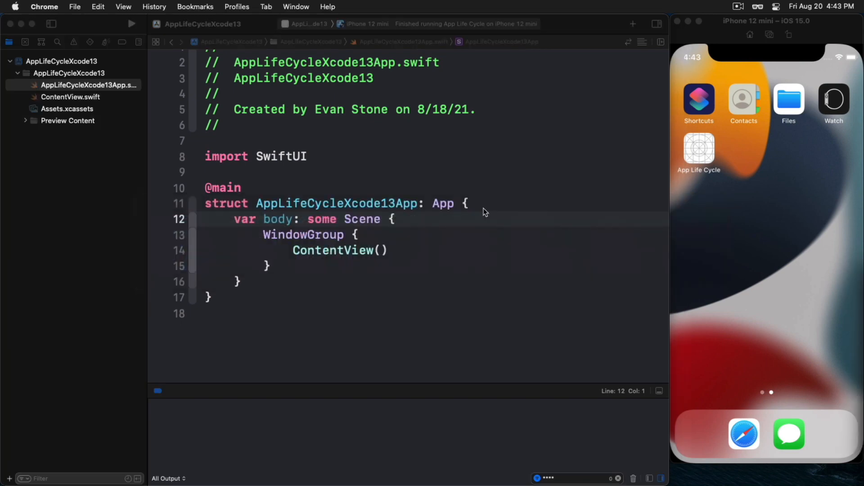
pyautogui.moveTo(819, 315)
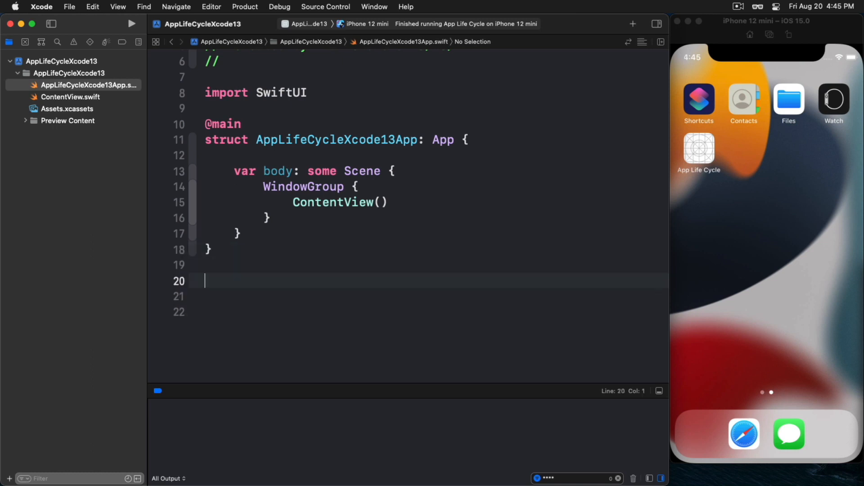
# Step: Insert the AppDelegate class (NSObject, UIApplicationDelegate) logging didFinishLaunchingWithOptions and returning true
pyautogui.write('alc')
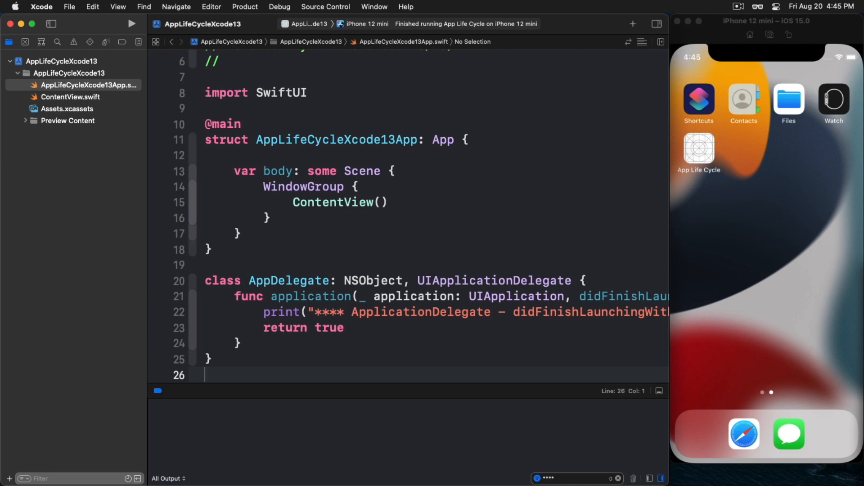
pyautogui.click(278, 281)
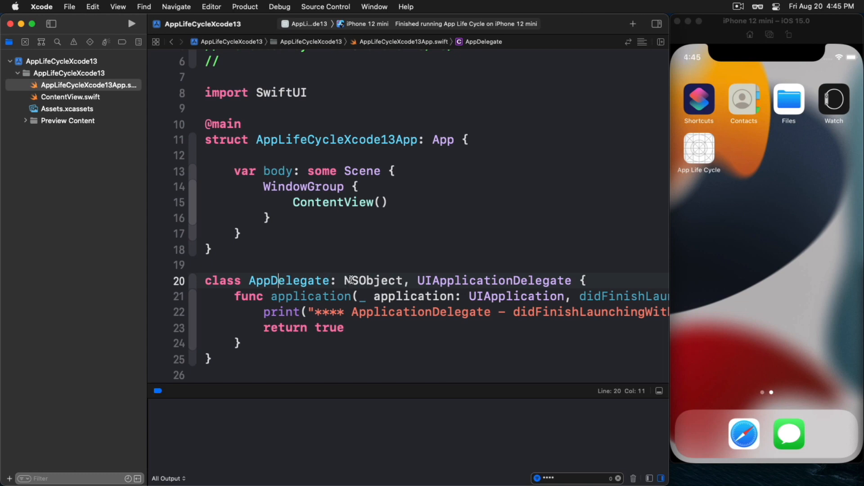
pyautogui.moveTo(339, 280)
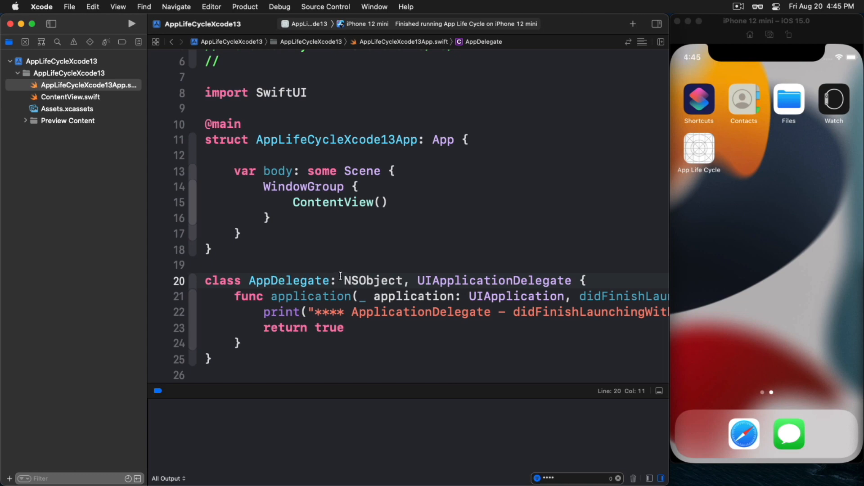
pyautogui.doubleClick(373, 281)
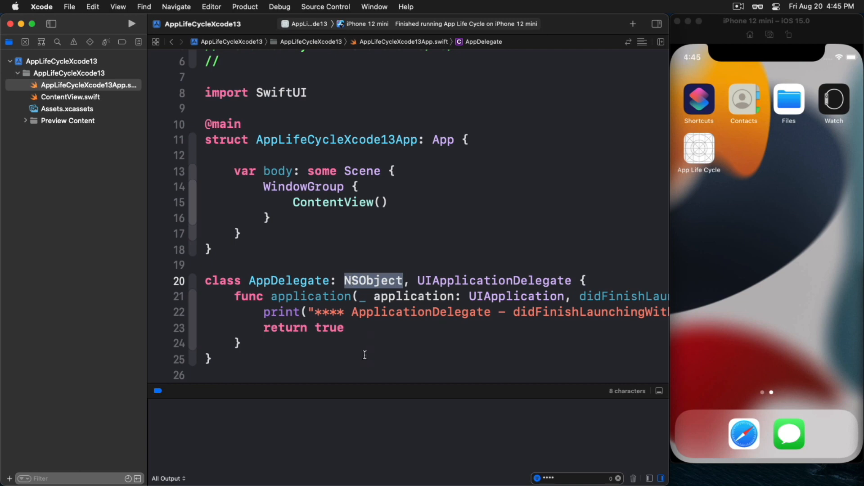
pyautogui.click(461, 281)
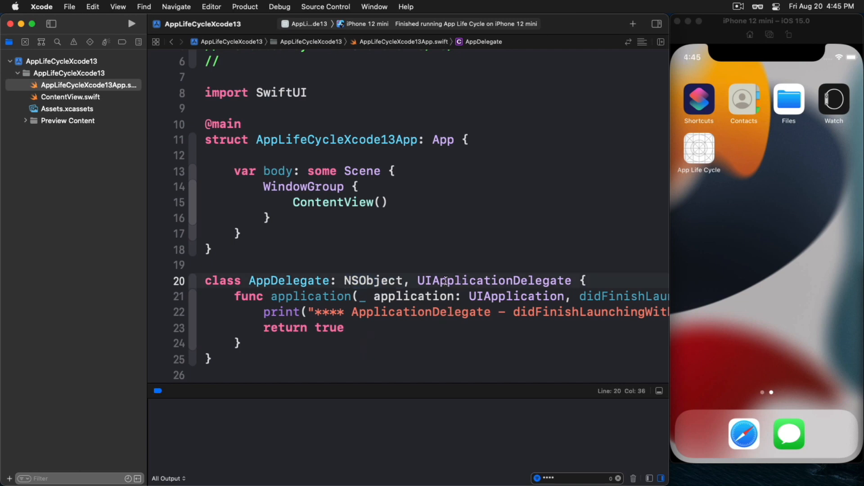
pyautogui.doubleClick(494, 281)
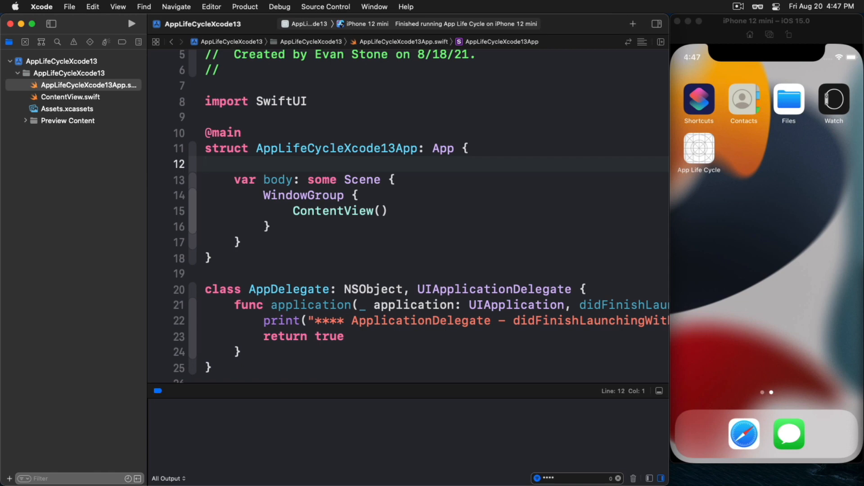
pyautogui.click(207, 164)
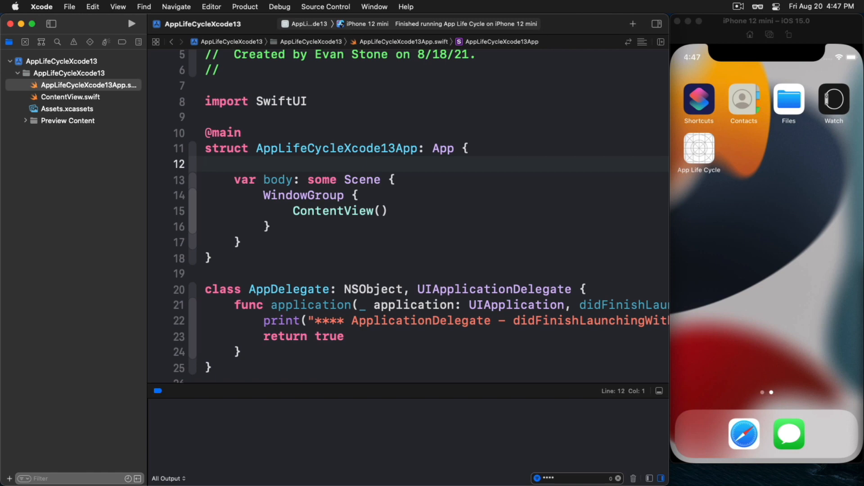
pyautogui.click(207, 164)
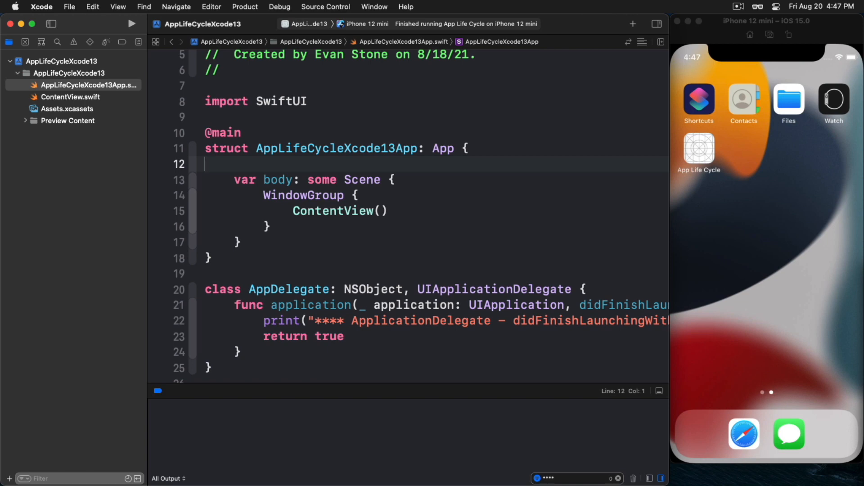
pyautogui.write('alc')
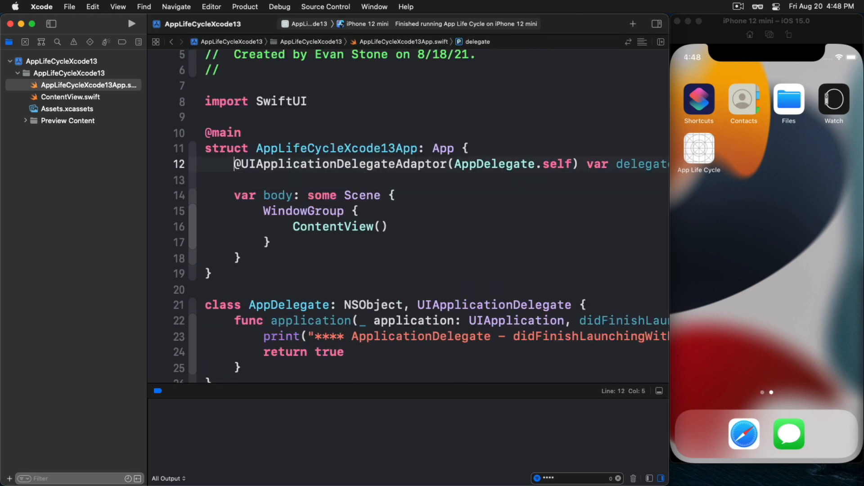
# Step: Review the UIApplicationDelegateAdaptor line and launch a fresh run on the iPhone 12 mini simulator
pyautogui.doubleClick(340, 164)
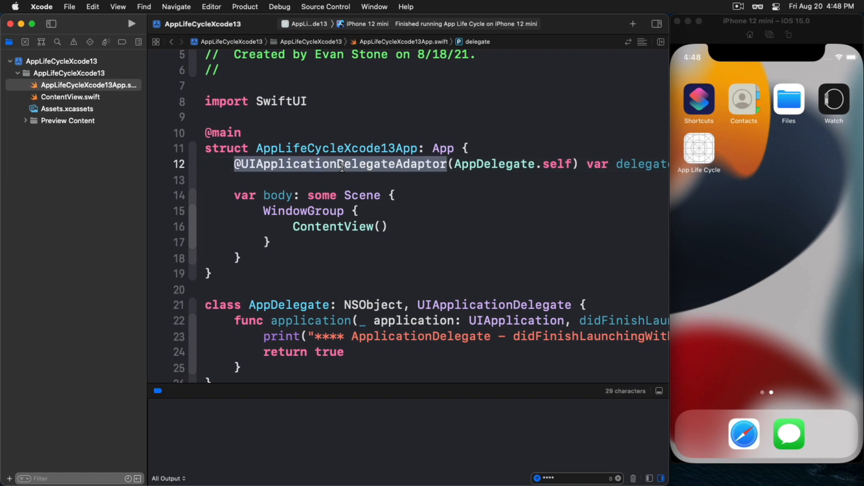
pyautogui.moveTo(521, 170)
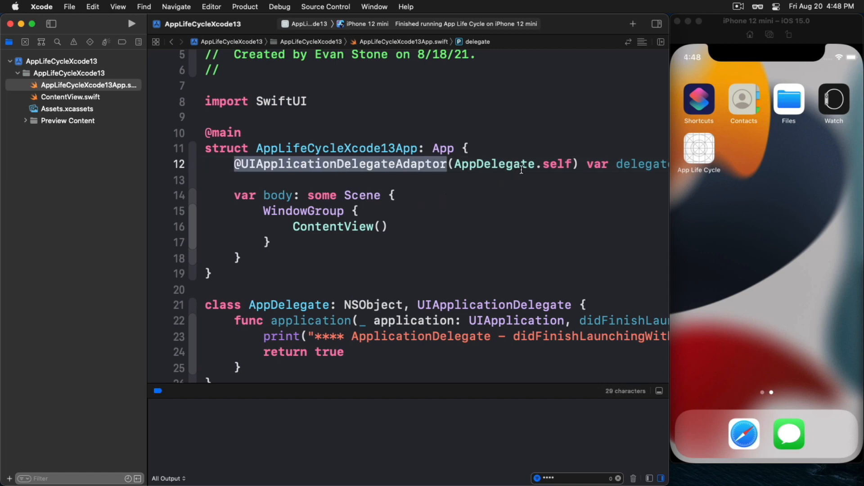
pyautogui.doubleClick(494, 164)
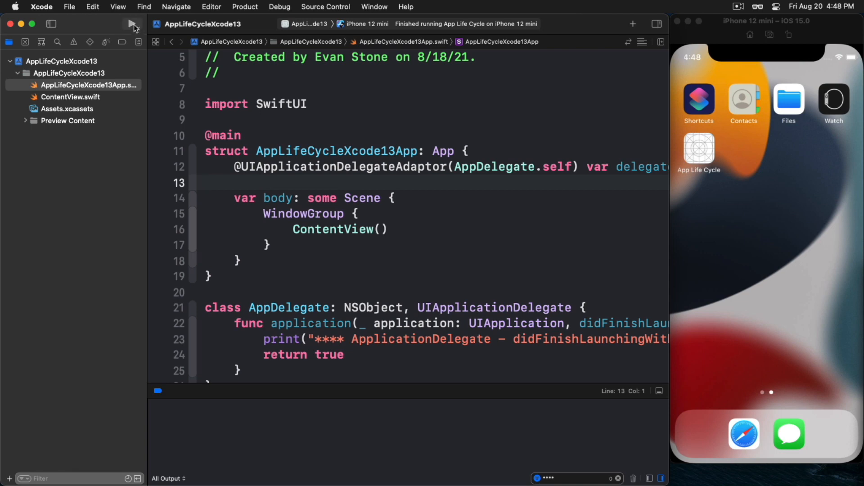
pyautogui.moveTo(132, 26)
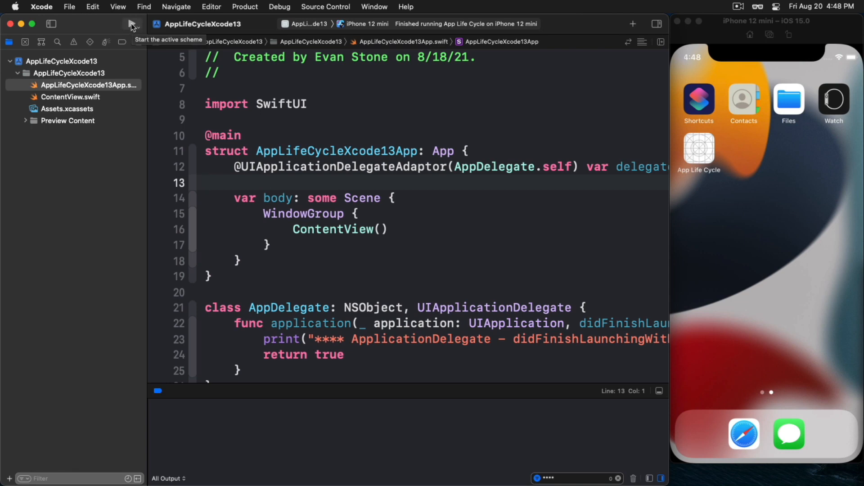
pyautogui.click(107, 23)
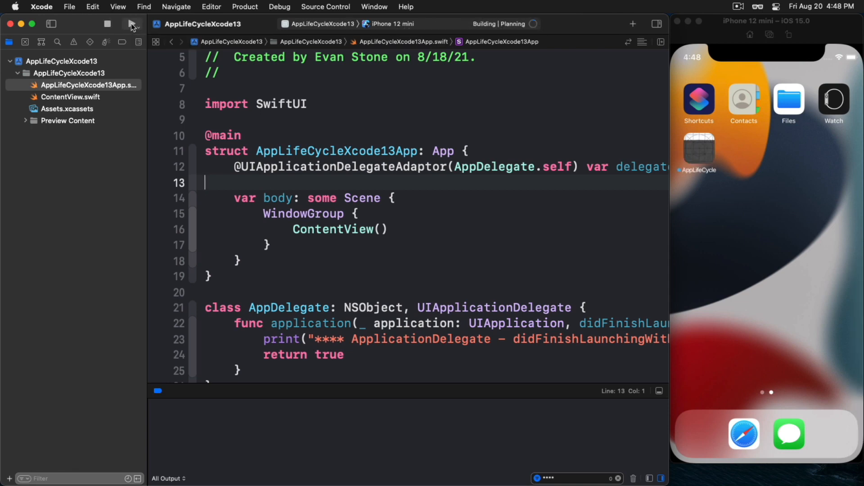
# Step: Confirm the console logs didFinishLaunchingWithOptions then App is active, and start a new line inside AppDelegate
pyautogui.click(107, 24)
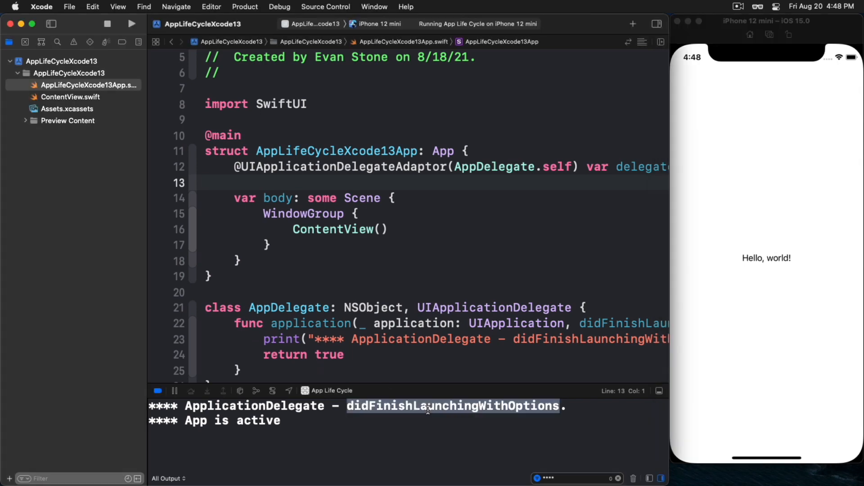
pyautogui.click(403, 339)
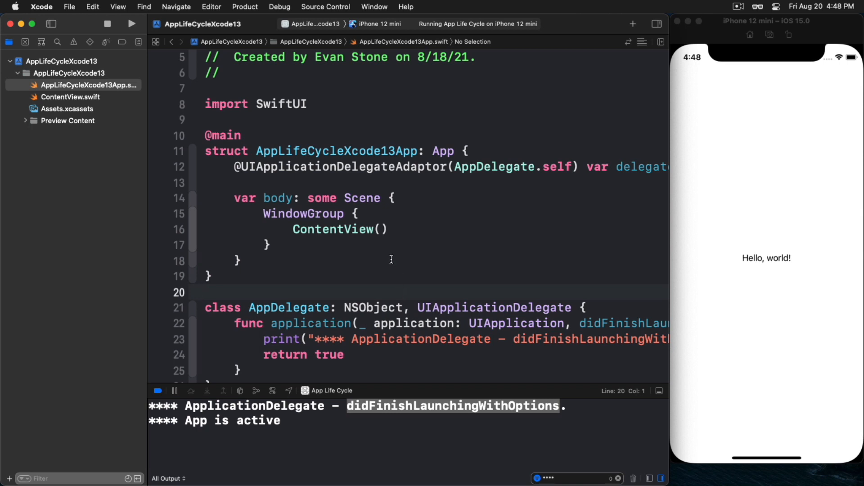
pyautogui.scroll(-3)
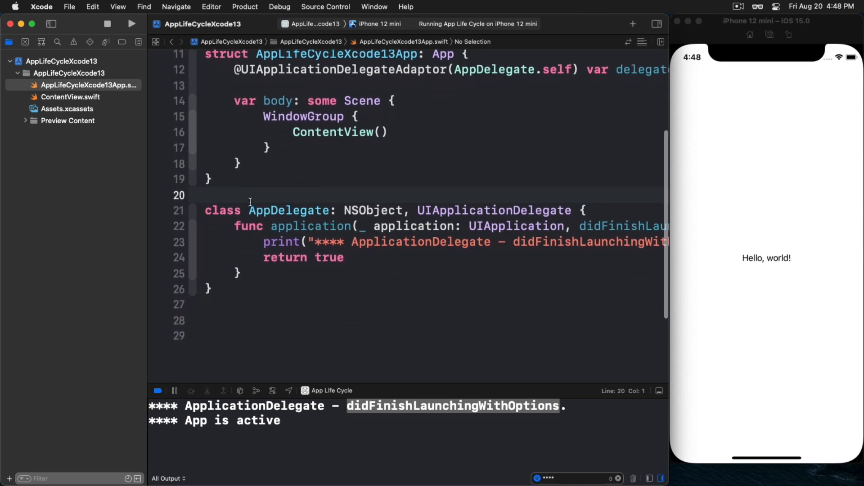
pyautogui.click(242, 273)
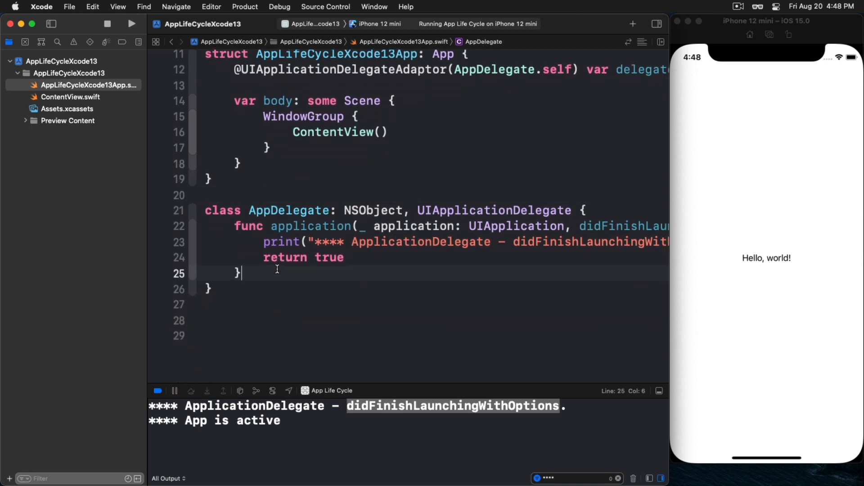
pyautogui.press('return')
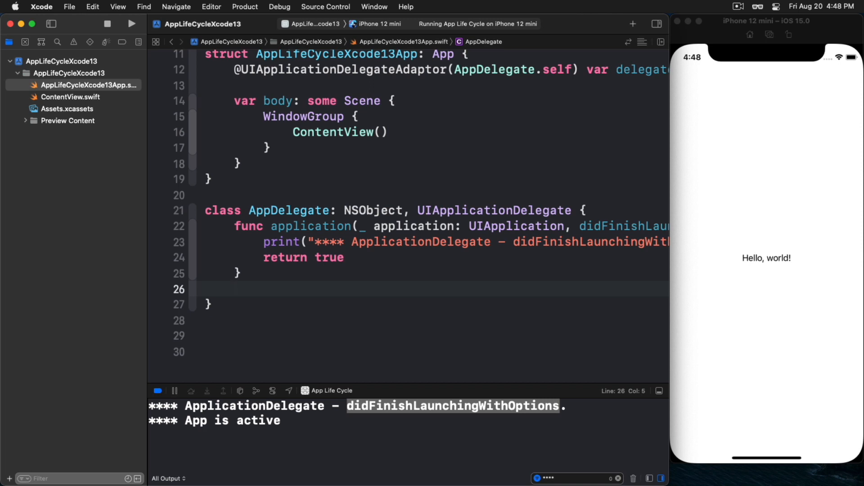
pyautogui.click(234, 289)
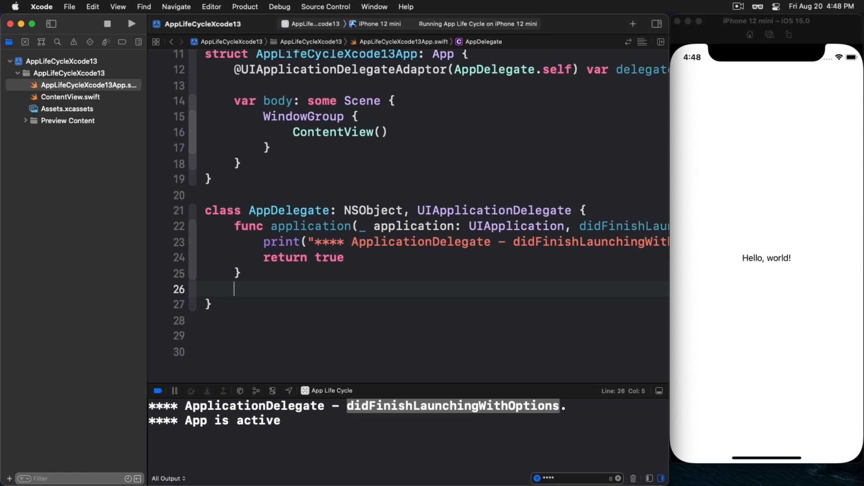
# Step: Type 'app' to view delegate completions, discard them, glance at ContentView.swift and return
pyautogui.write('app')
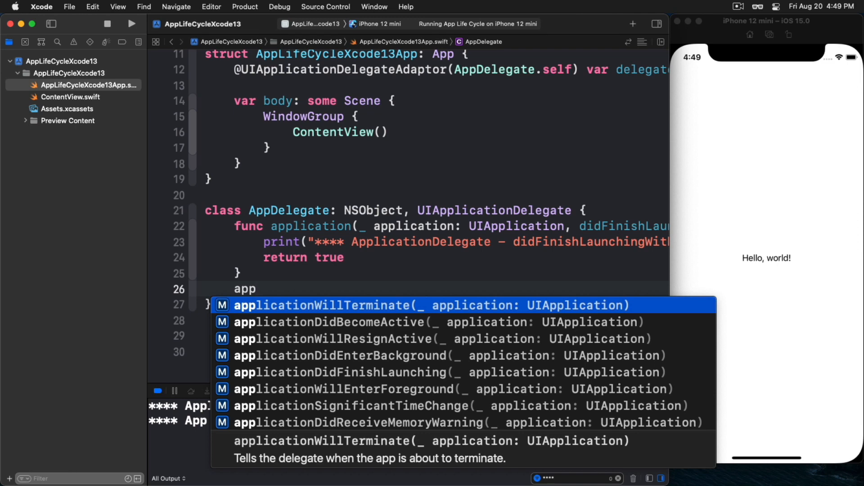
pyautogui.press('escape')
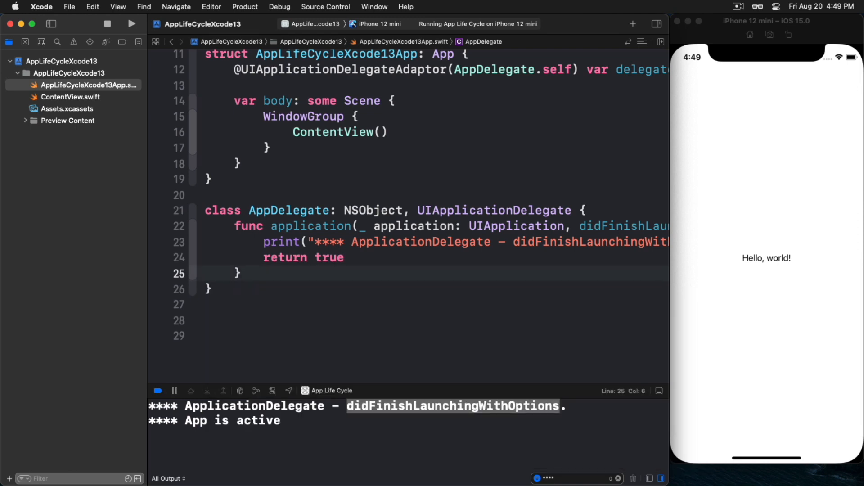
pyautogui.click(240, 273)
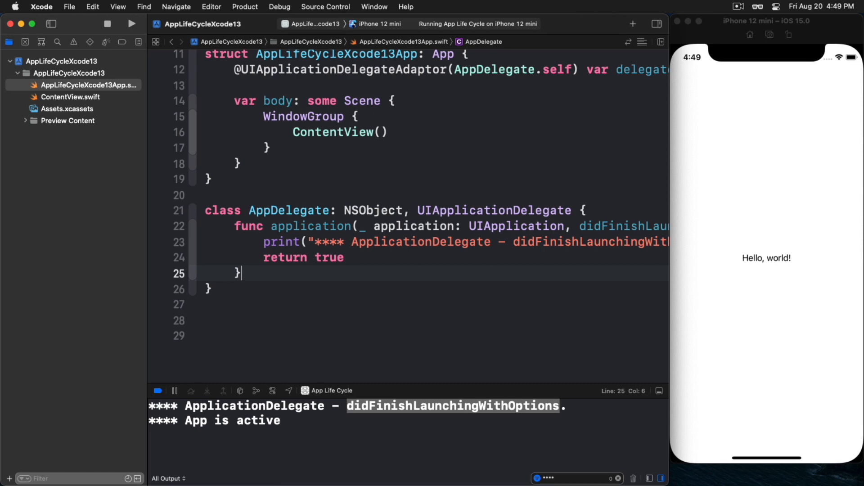
pyautogui.click(71, 96)
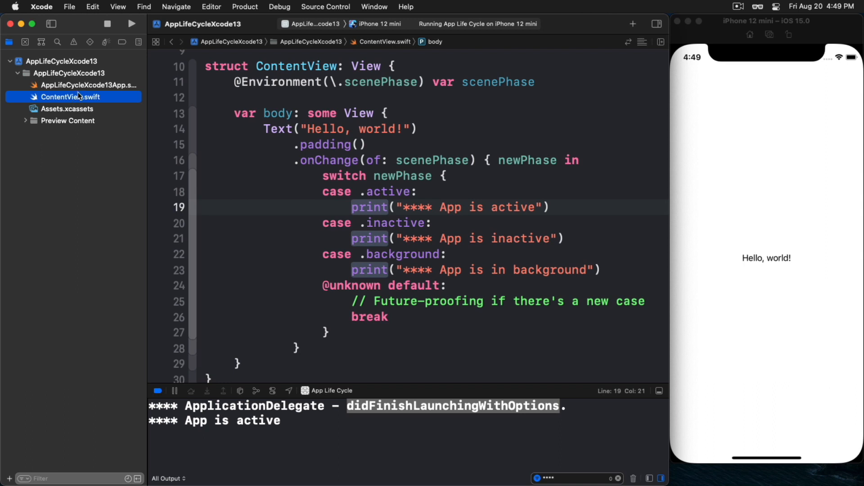
pyautogui.click(90, 85)
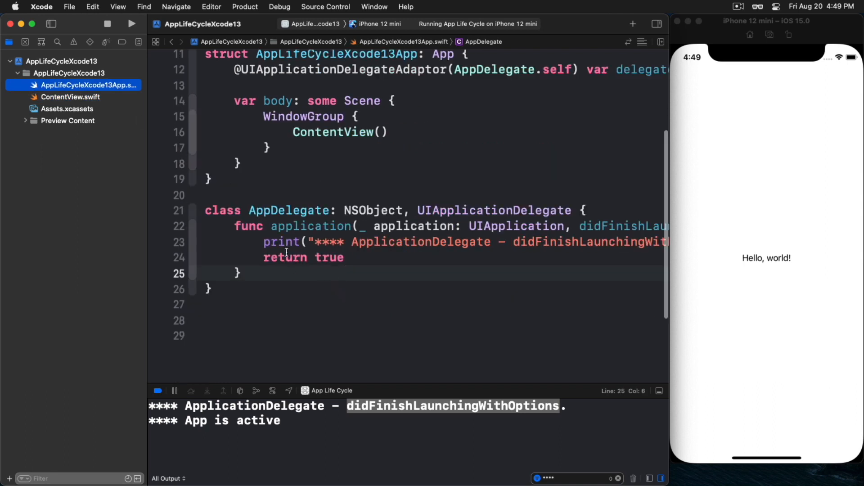
pyautogui.scroll(3)
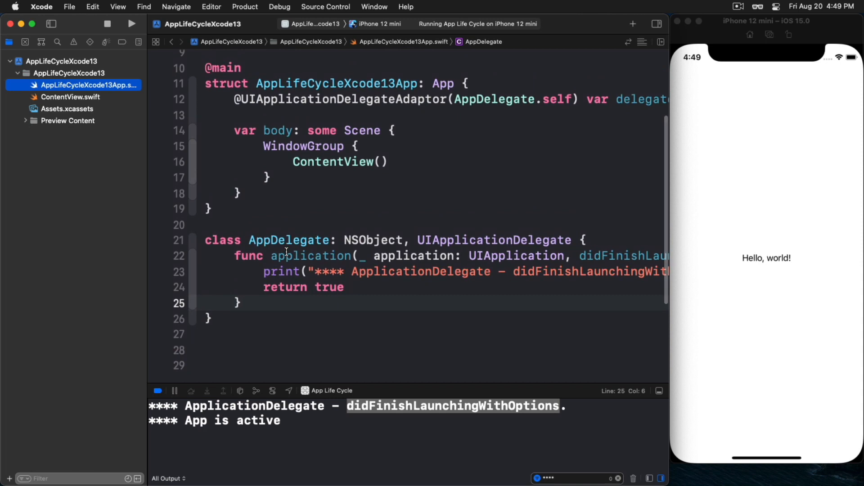
pyautogui.scroll(3)
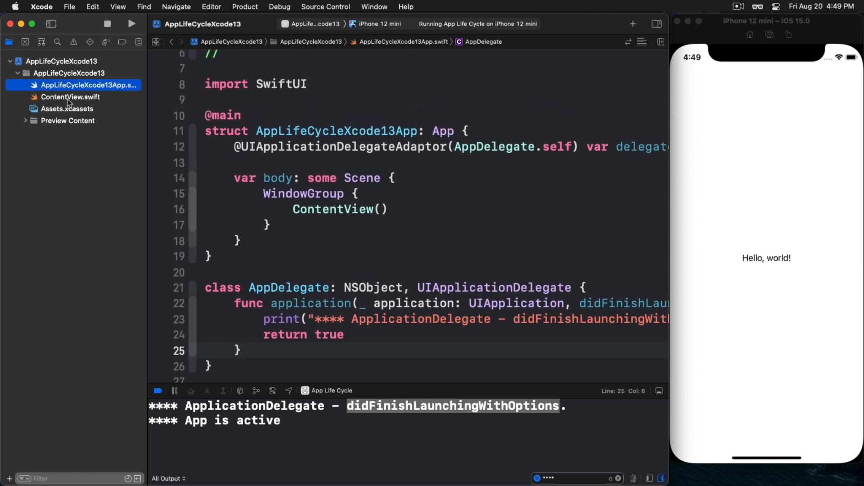
pyautogui.click(70, 96)
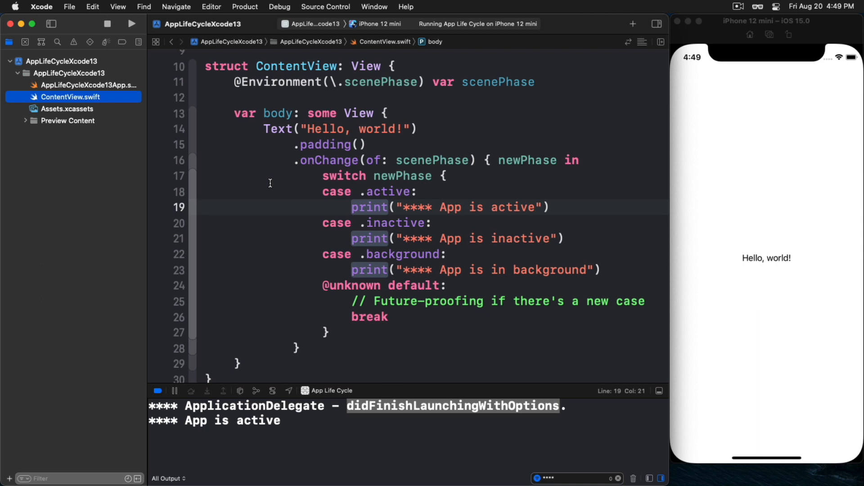
pyautogui.moveTo(379, 190)
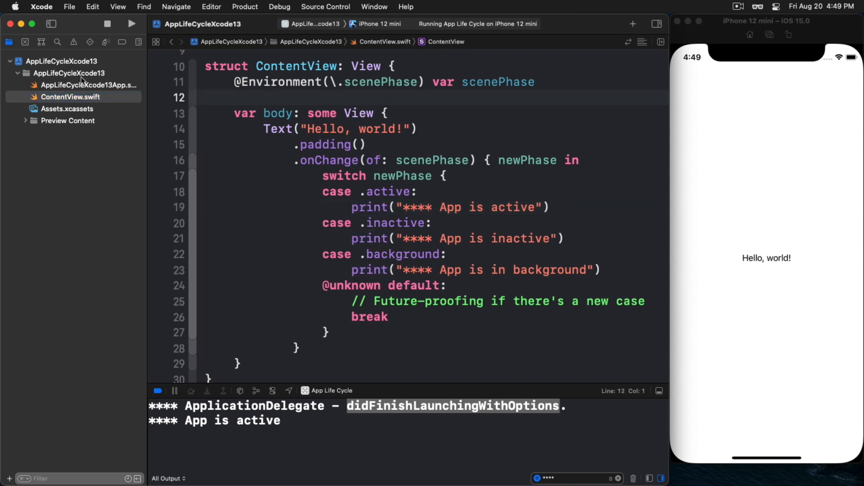
pyautogui.click(94, 85)
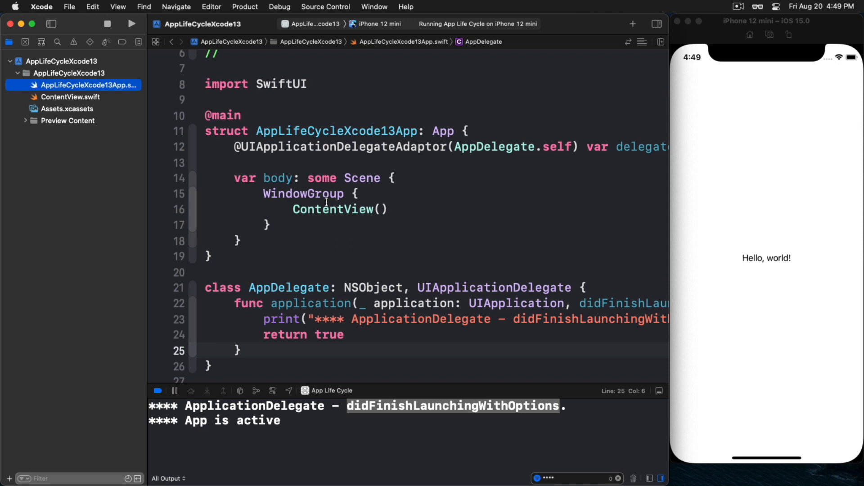
pyautogui.moveTo(719, 6)
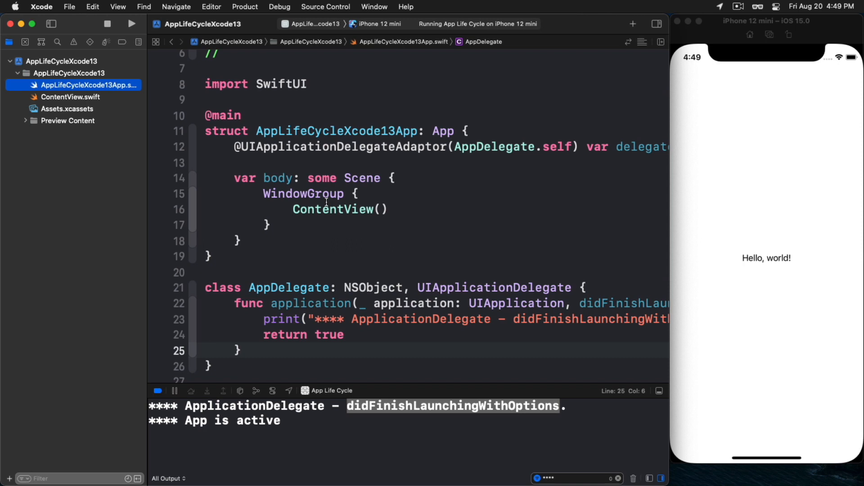